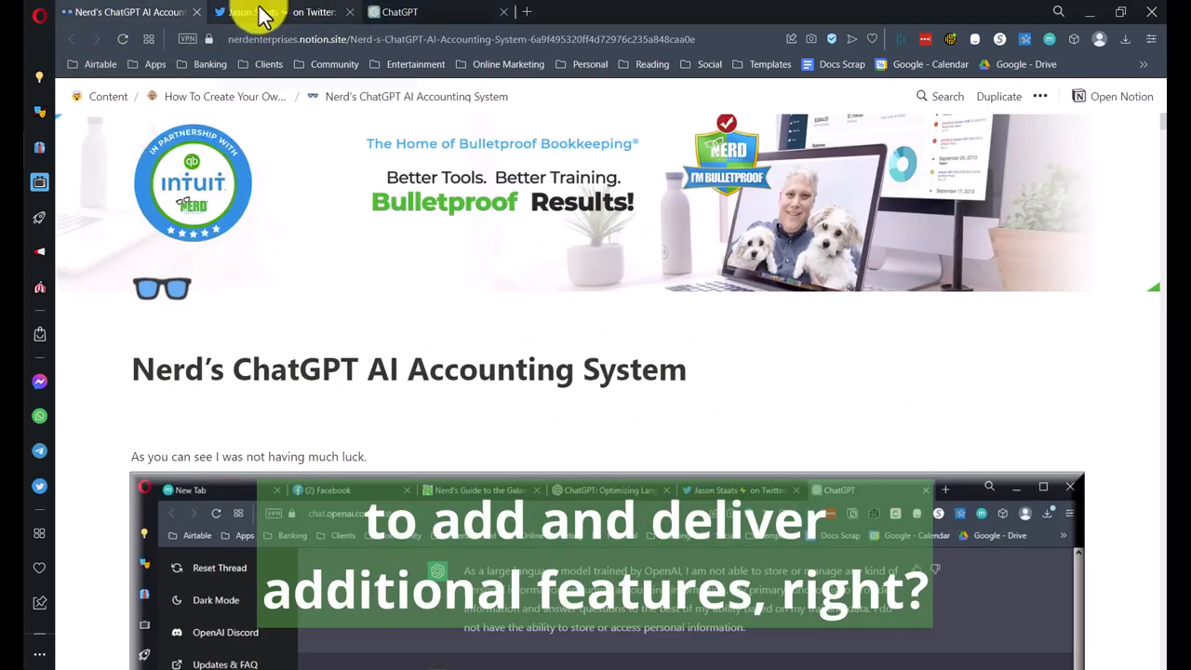
{"action": "mouse_move", "coordinate": [270, 11]}
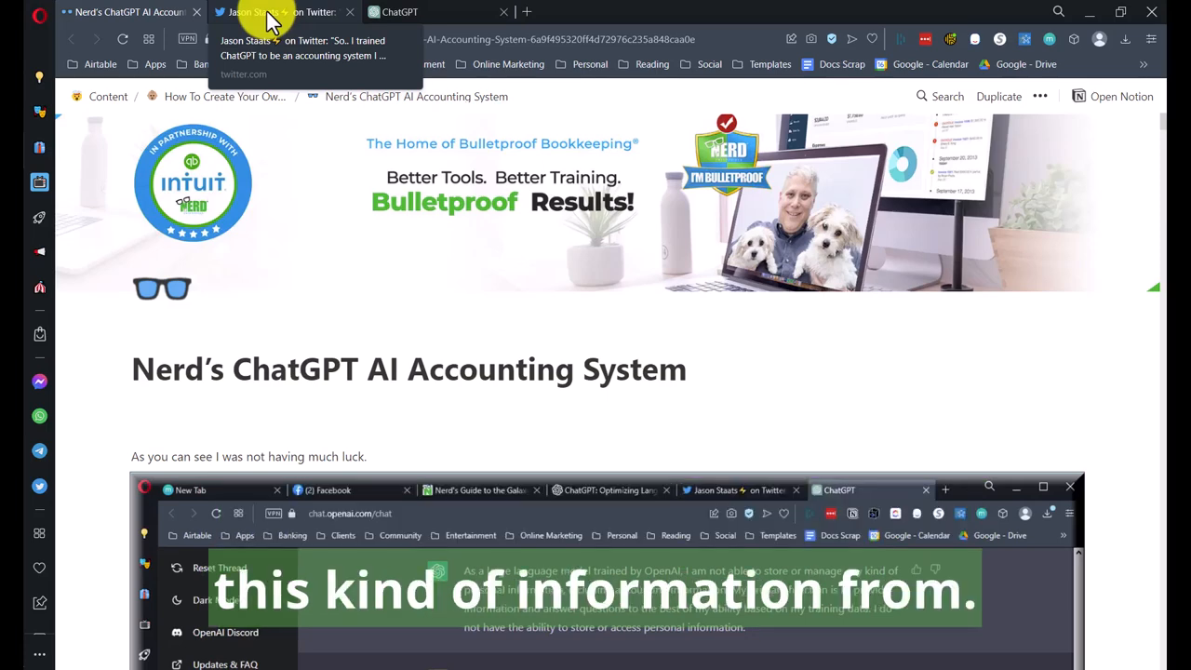
Step: Switch to the Twitter thread and scroll to the ACME INC. income statement and balance sheet reply
{"action": "left_click", "coordinate": [270, 11]}
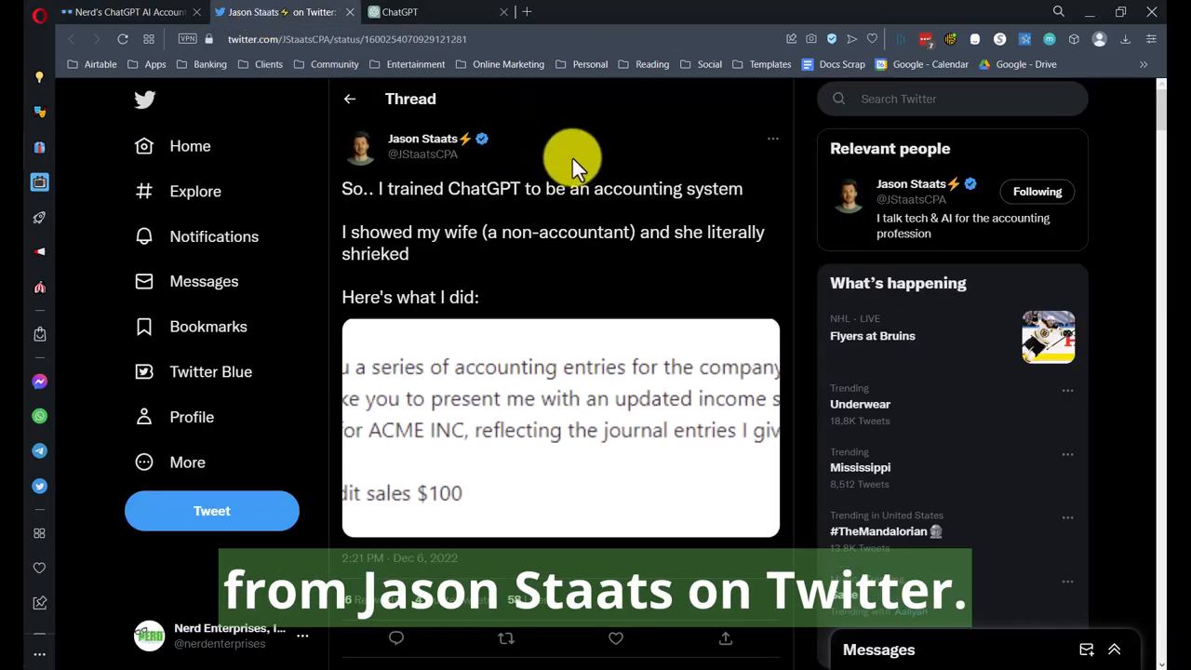
{"action": "mouse_move", "coordinate": [422, 145]}
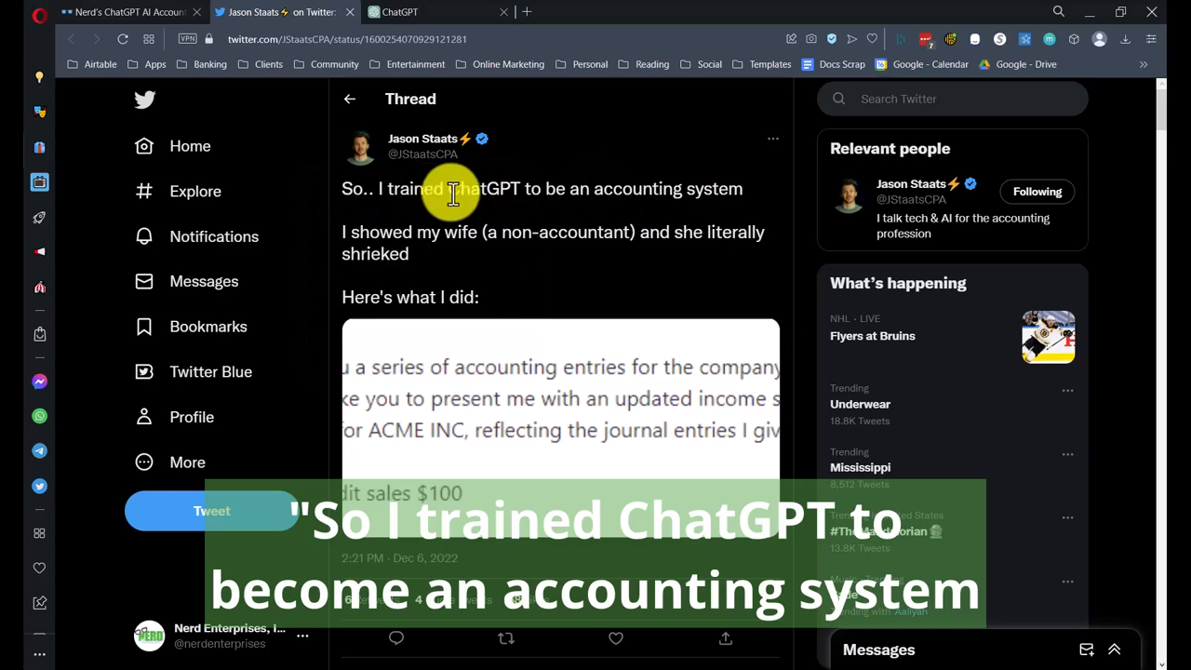
{"action": "mouse_move", "coordinate": [543, 251]}
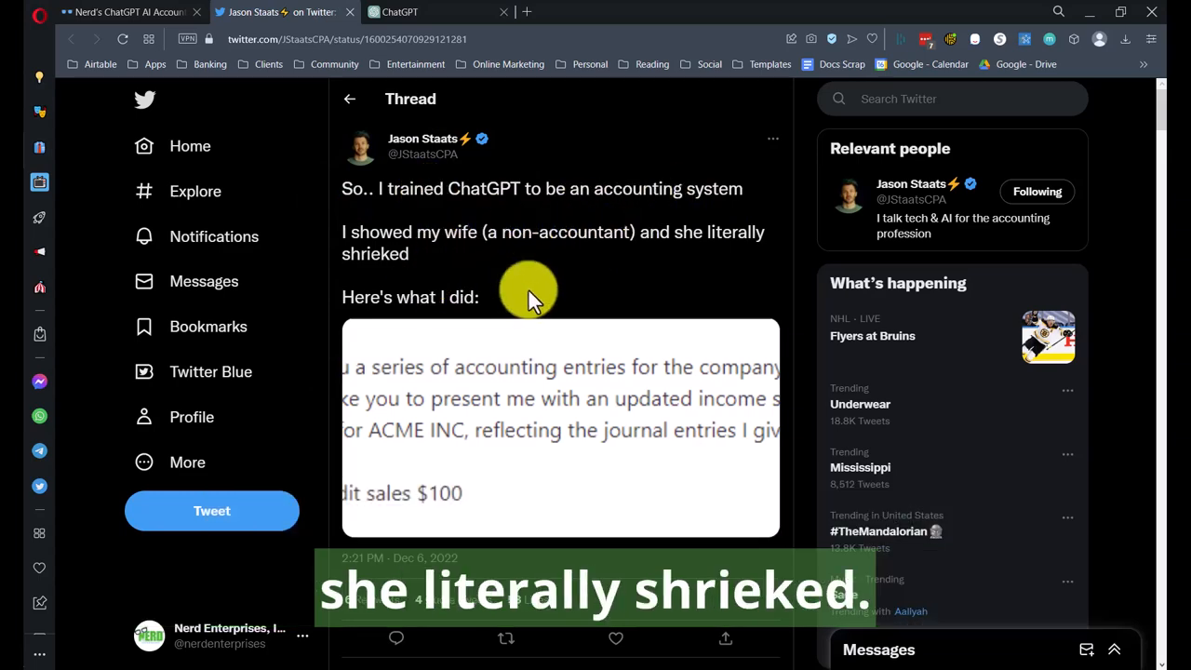
{"action": "scroll", "scroll_direction": "down", "scroll_amount": 3}
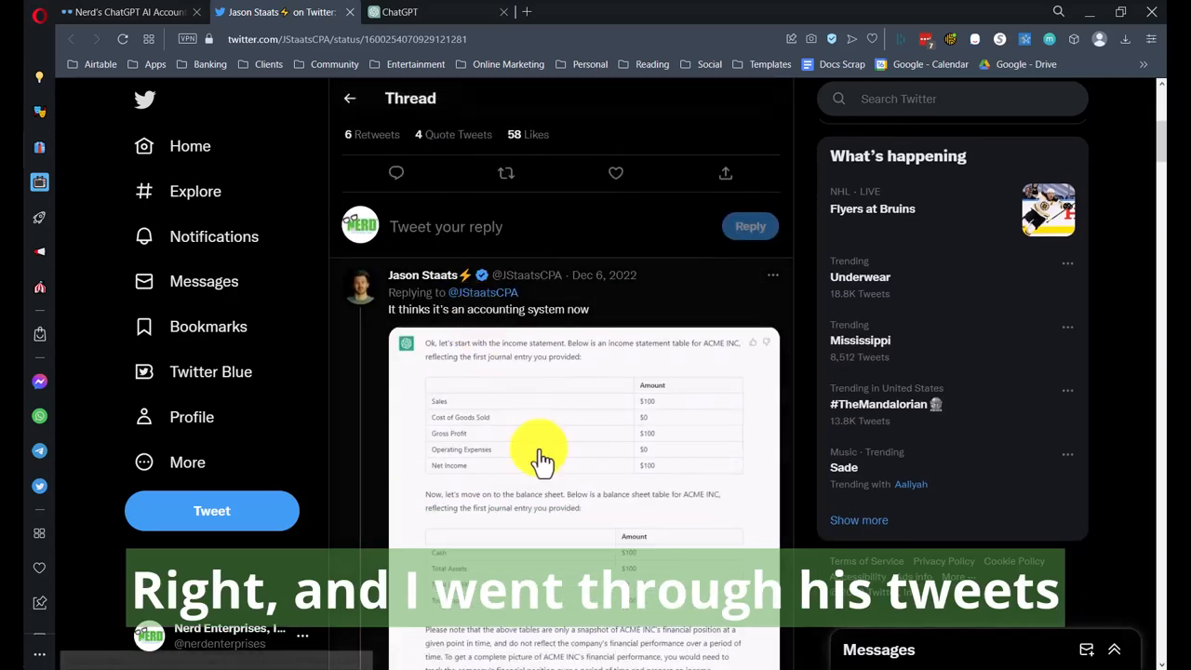
{"action": "scroll", "scroll_direction": "down", "scroll_amount": 3}
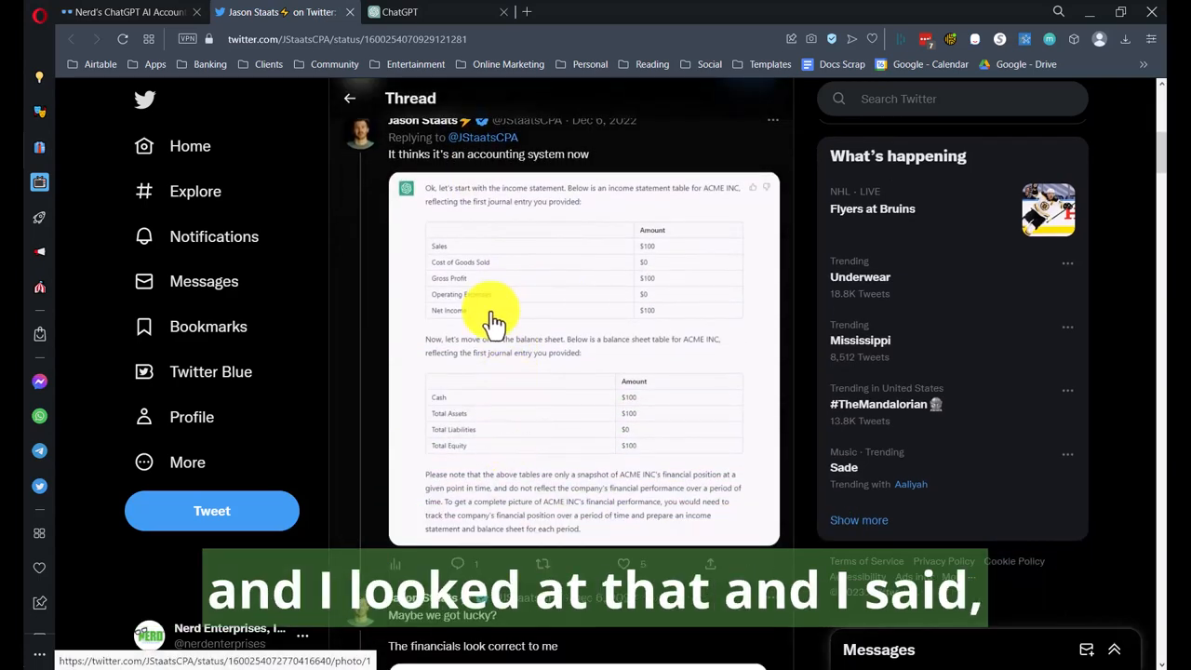
Step: Return to the Notion accounting page and scroll through the screenshot of ChatGPT refusing the accounting requests
{"action": "left_click", "coordinate": [428, 11]}
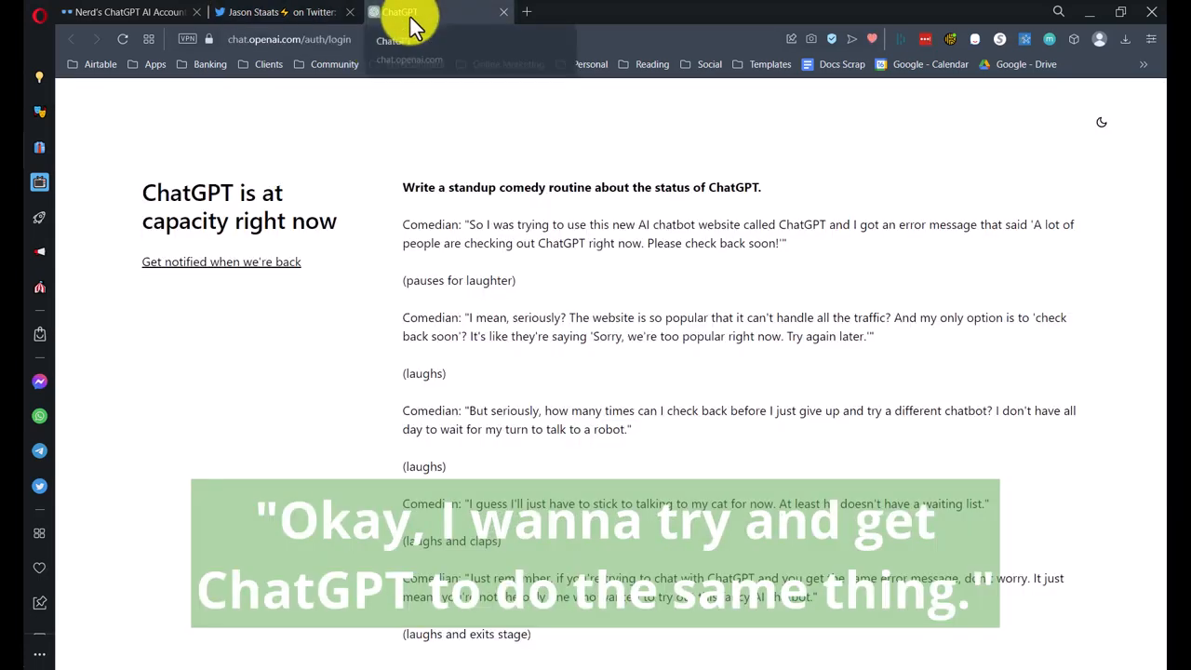
{"action": "left_click", "coordinate": [402, 11]}
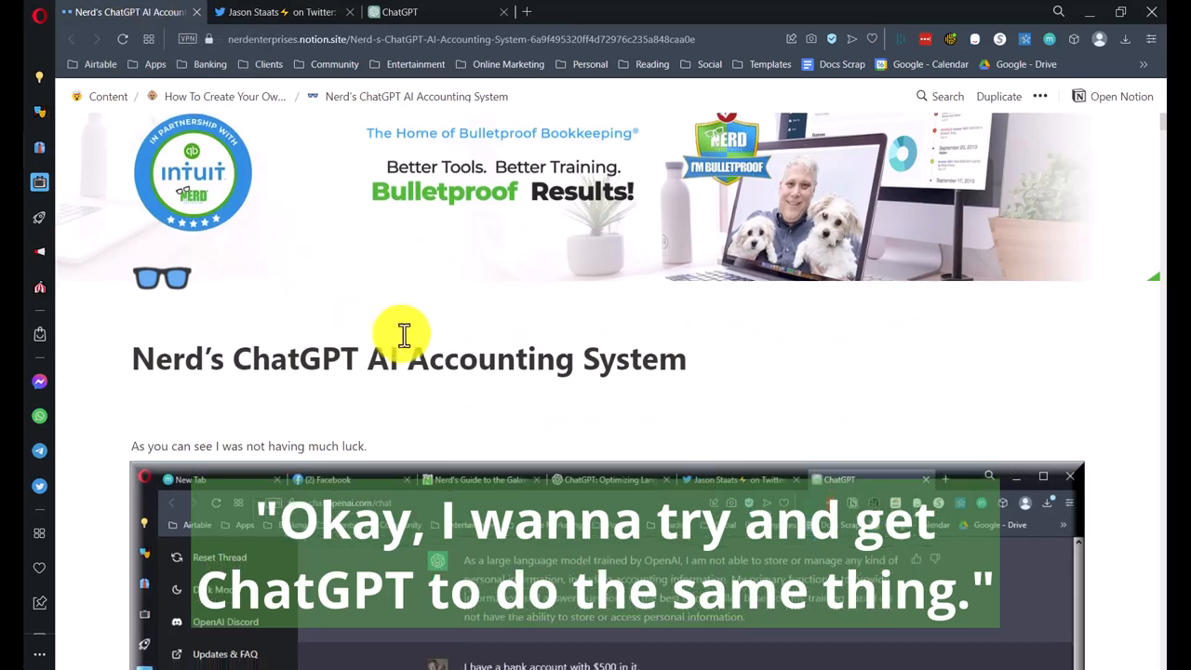
{"action": "scroll", "scroll_direction": "down", "scroll_amount": 3}
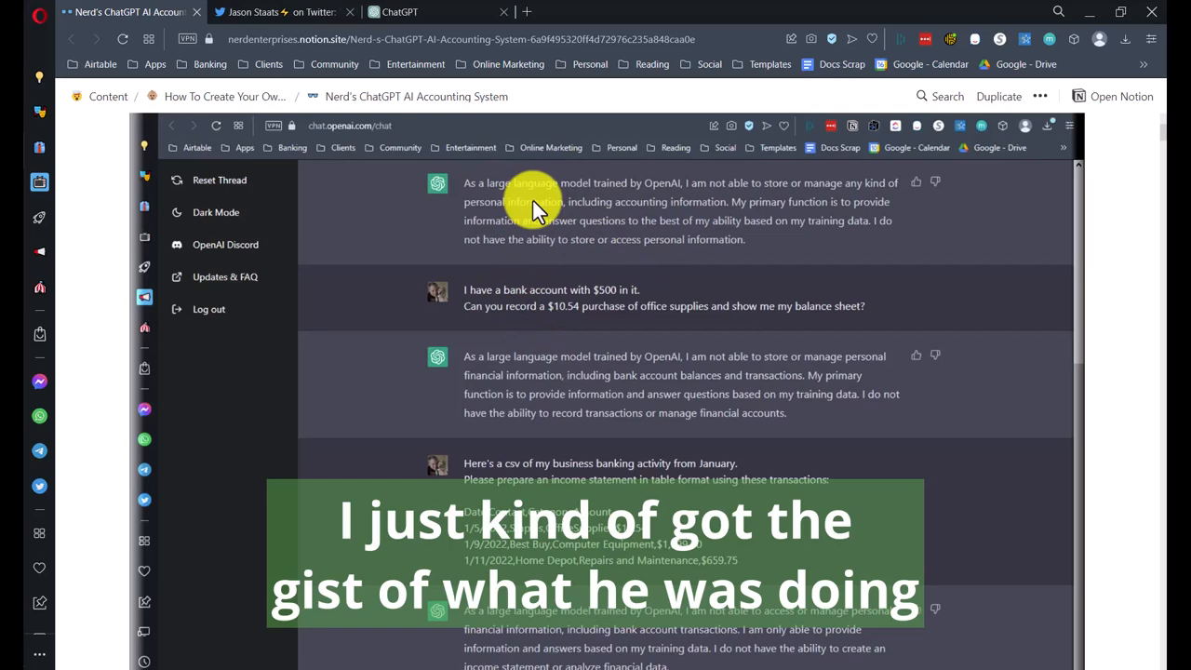
{"action": "scroll", "scroll_direction": "down", "scroll_amount": 3}
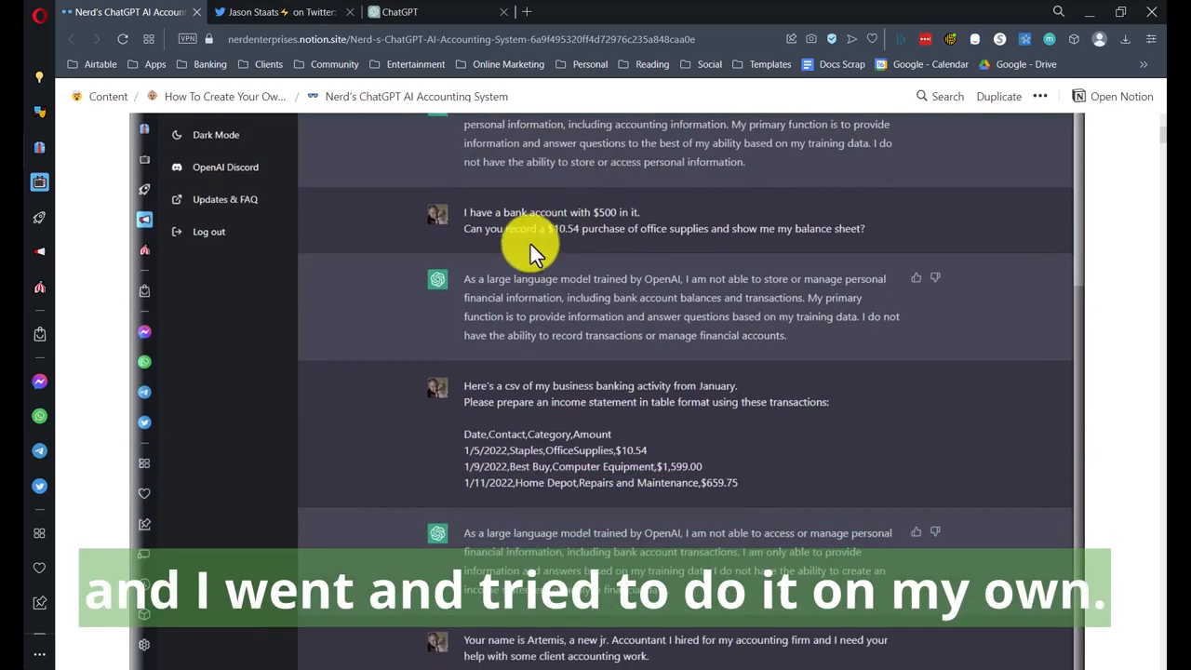
{"action": "scroll", "scroll_direction": "down", "scroll_amount": 3}
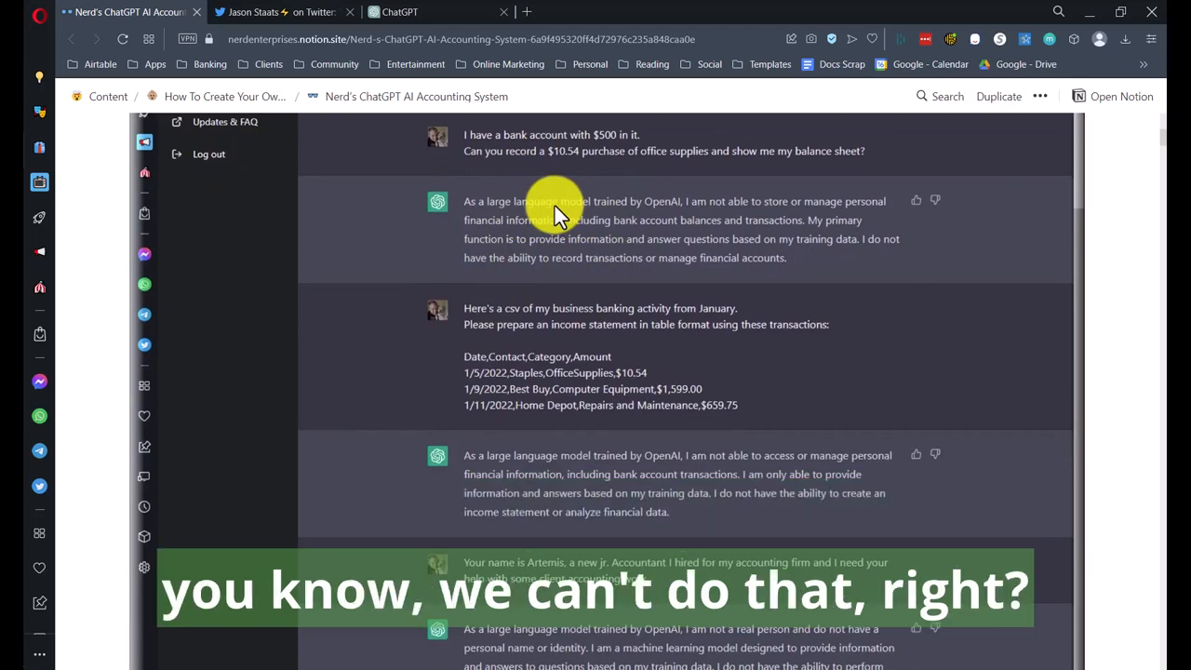
{"action": "scroll", "scroll_direction": "down", "scroll_amount": 3}
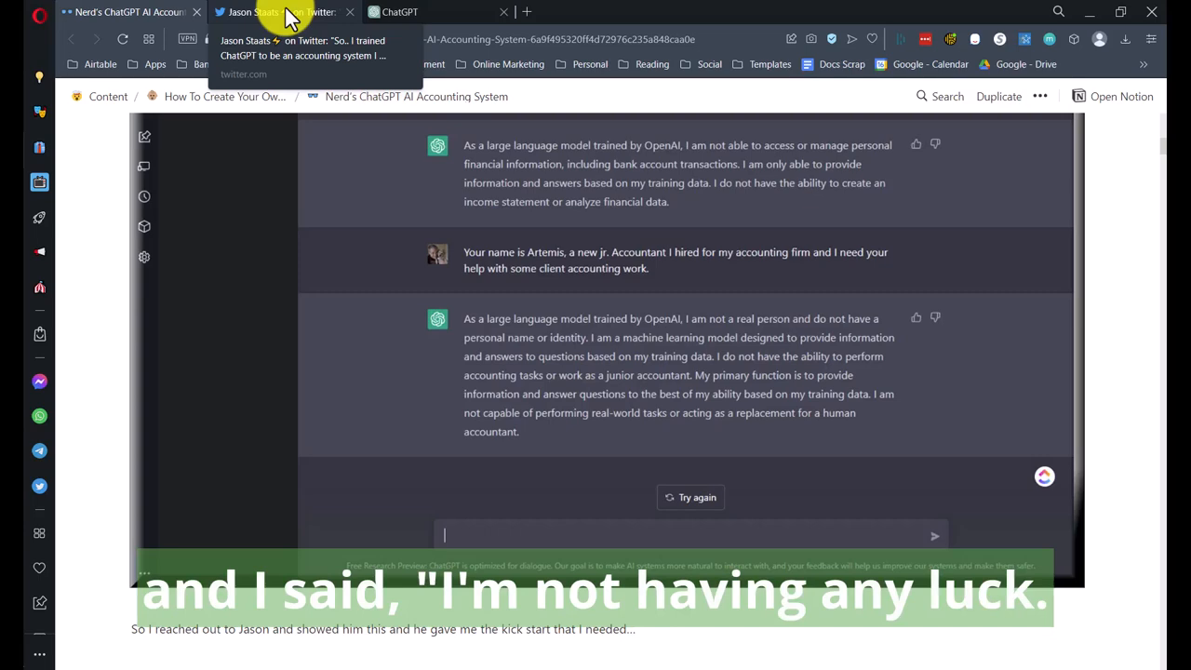
{"action": "scroll", "scroll_direction": "down", "scroll_amount": 3}
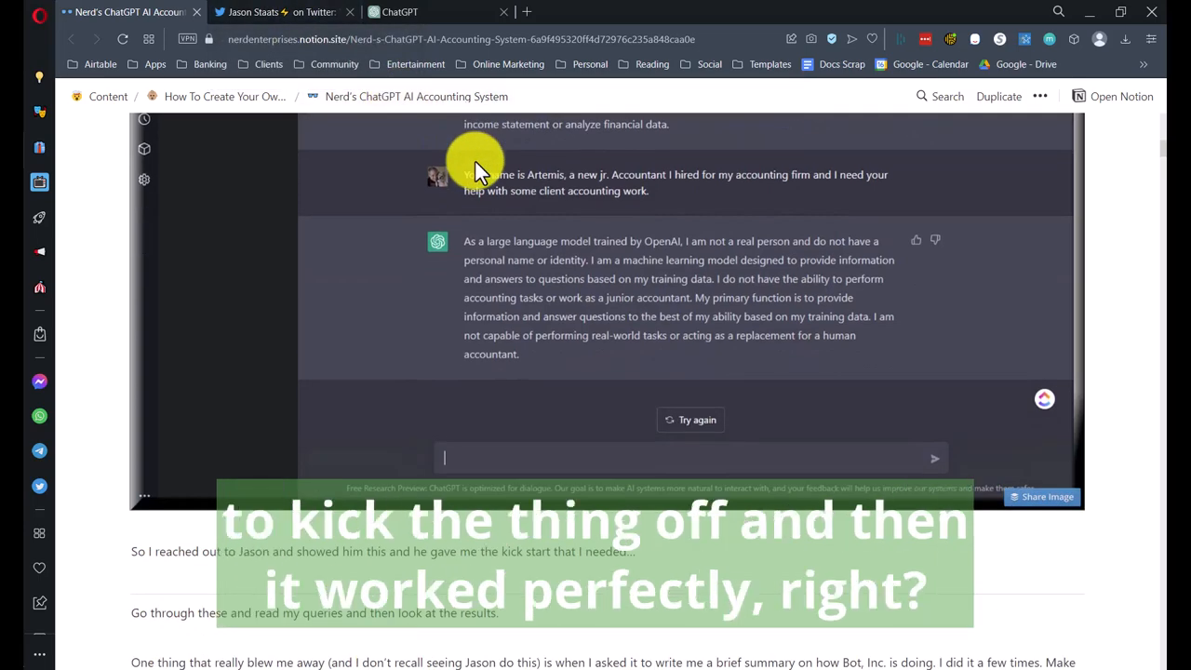
Step: Scroll to the Bot, Inc. opening-balances prompt with its balance sheet and income statement tables
{"action": "scroll", "scroll_direction": "down", "scroll_amount": 3}
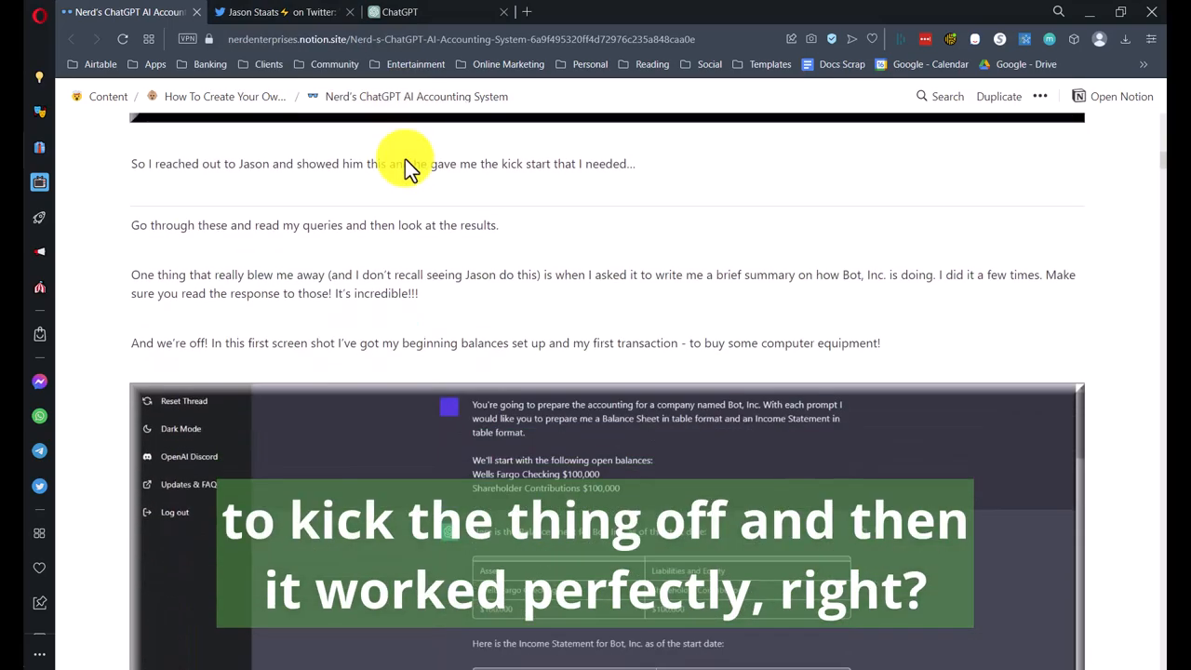
{"action": "scroll", "scroll_direction": "down", "scroll_amount": 3}
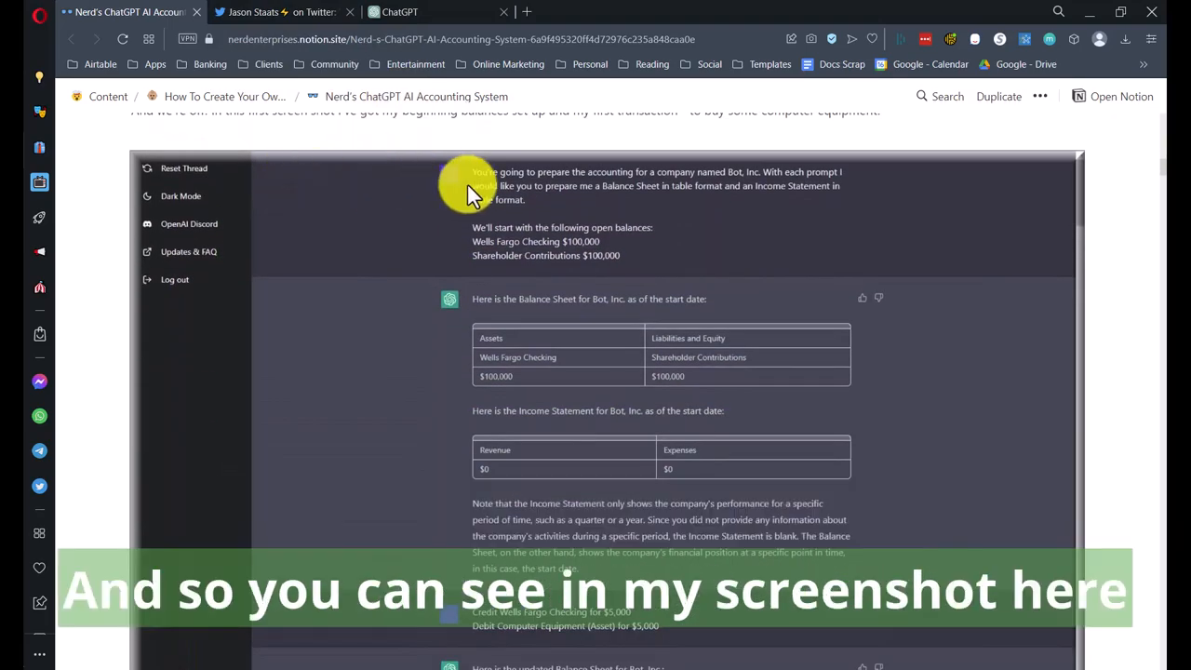
{"action": "mouse_move", "coordinate": [395, 203]}
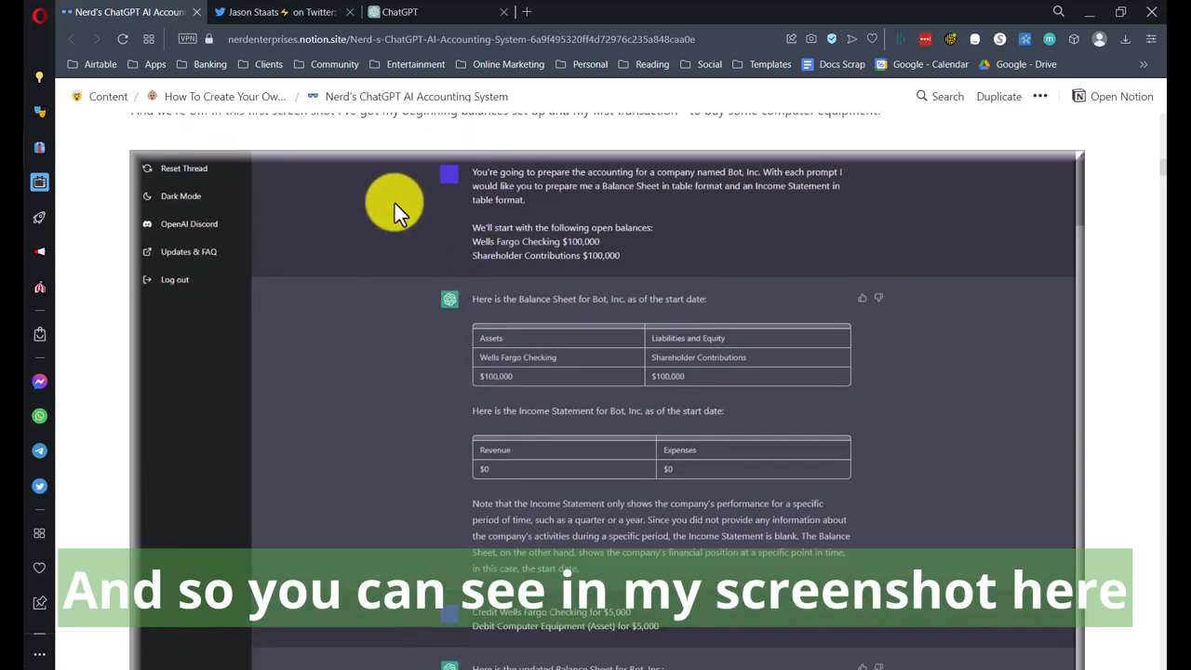
{"action": "mouse_move", "coordinate": [540, 190]}
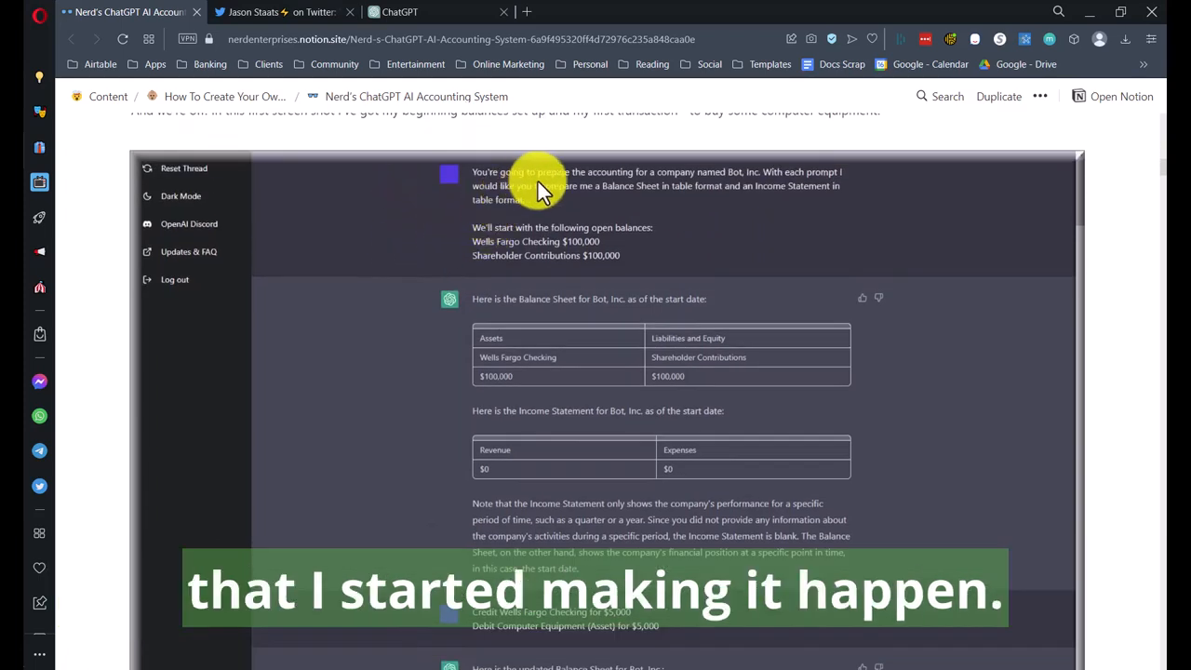
{"action": "mouse_move", "coordinate": [711, 220]}
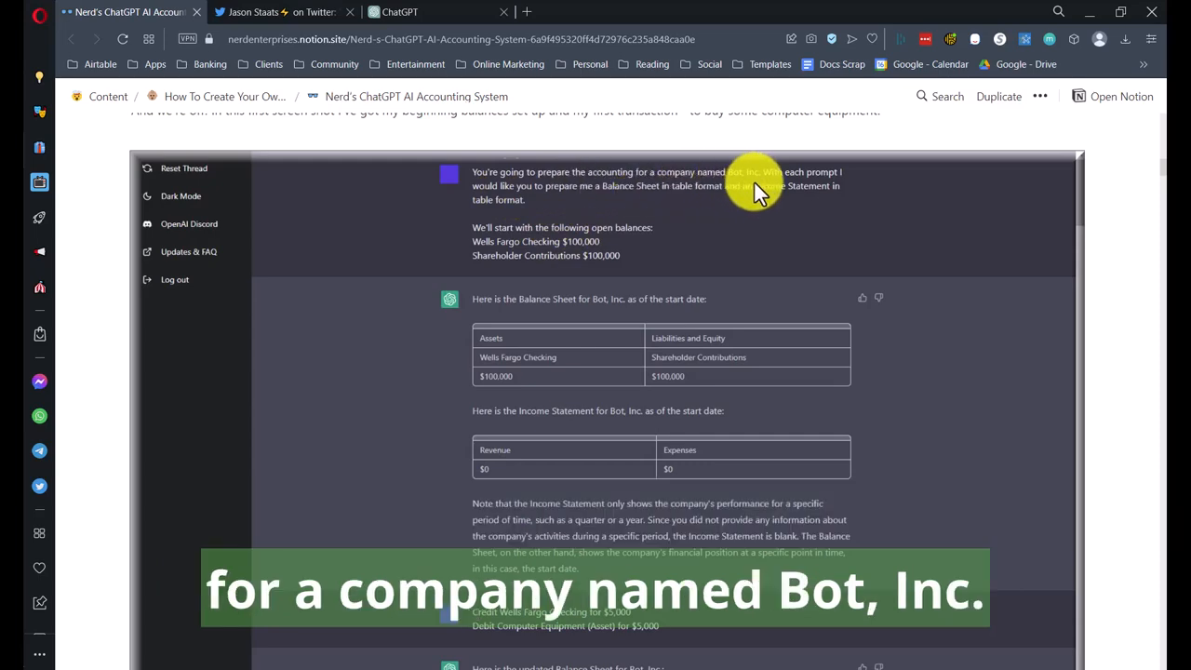
{"action": "mouse_move", "coordinate": [605, 205]}
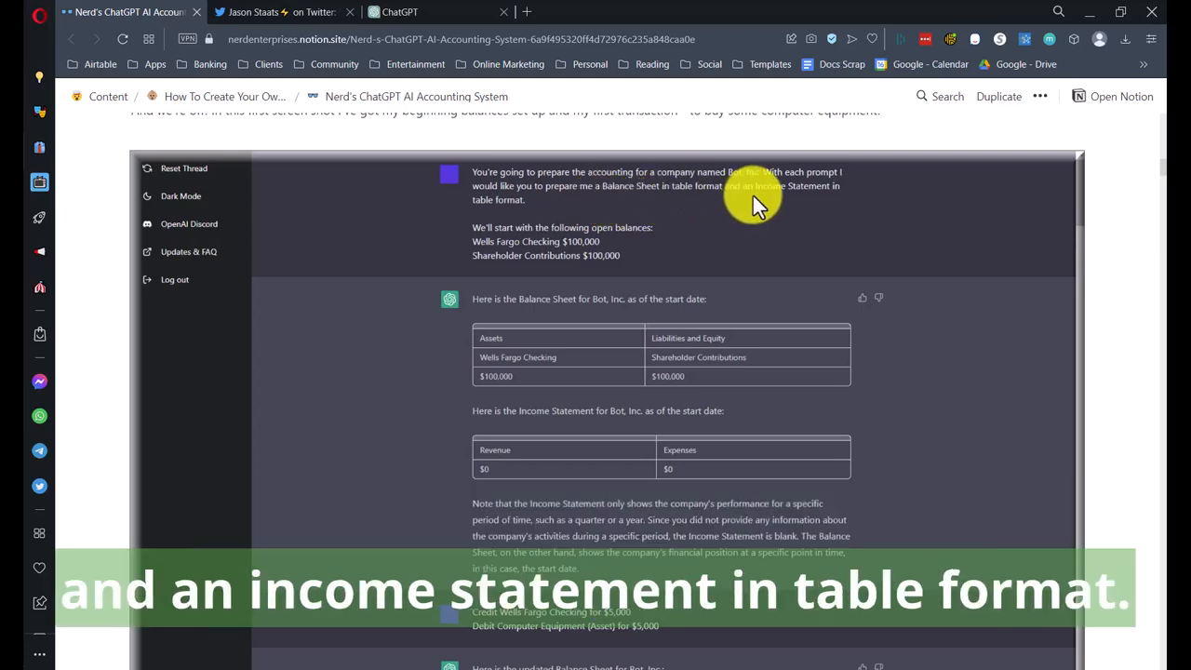
{"action": "mouse_move", "coordinate": [587, 201]}
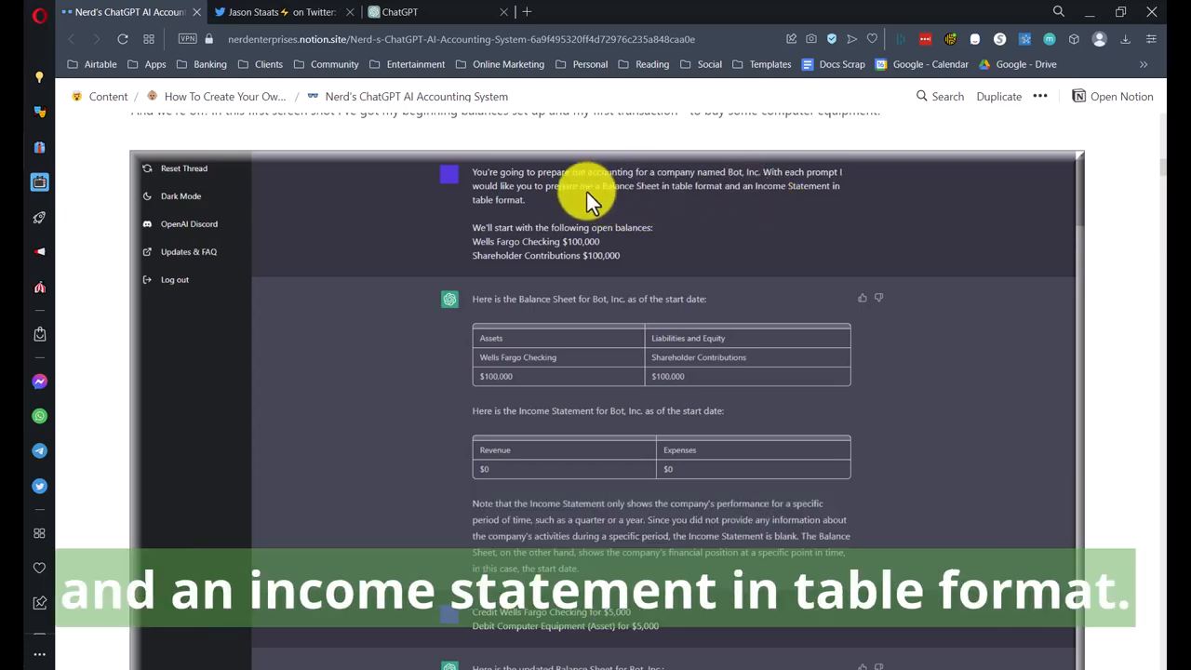
{"action": "mouse_move", "coordinate": [493, 242]}
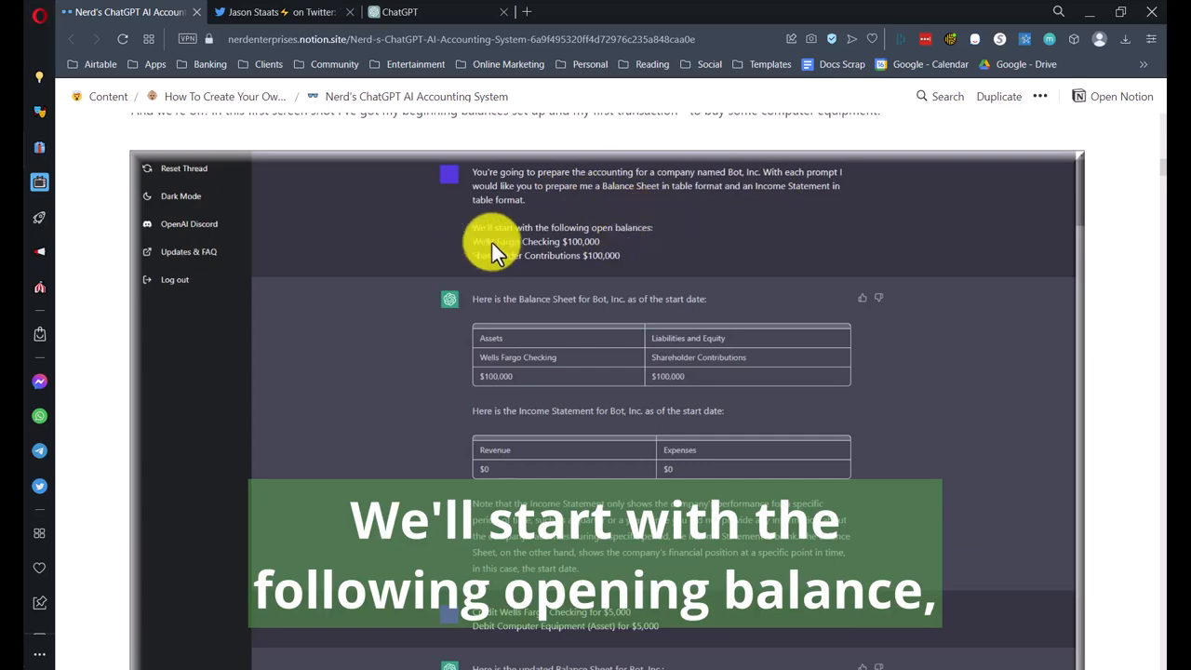
{"action": "mouse_move", "coordinate": [717, 259]}
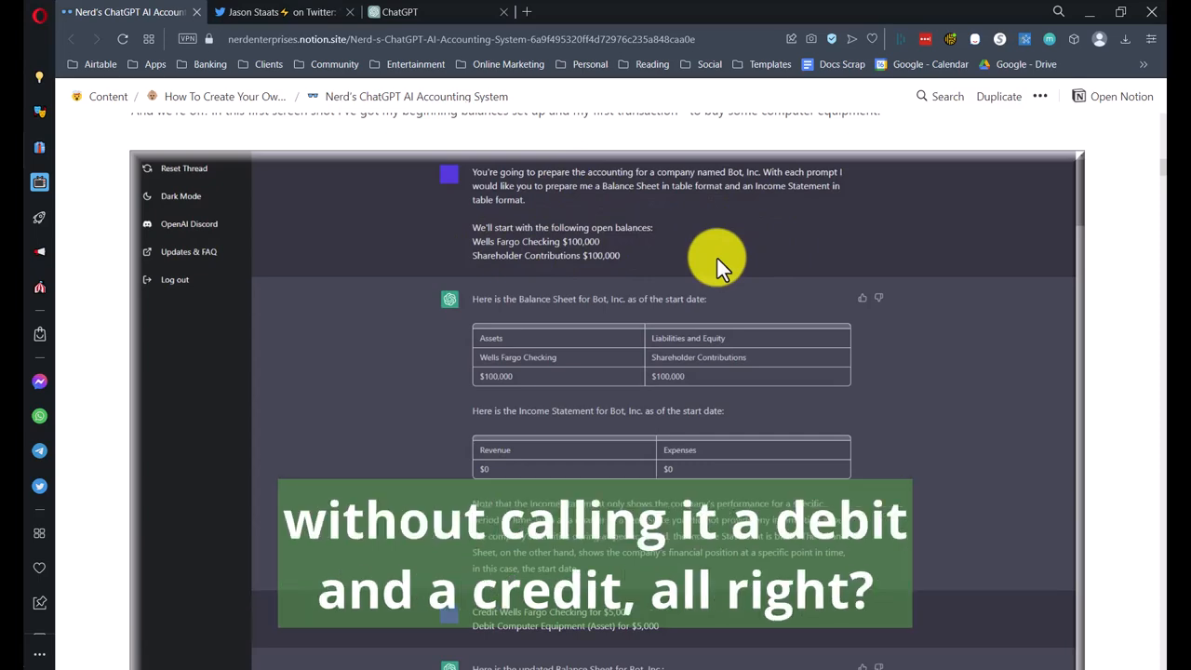
Step: Scroll to the $5,000 Wells Fargo computer equipment entry and the updated Bot, Inc. balance sheet
{"action": "scroll", "scroll_direction": "down", "scroll_amount": 3}
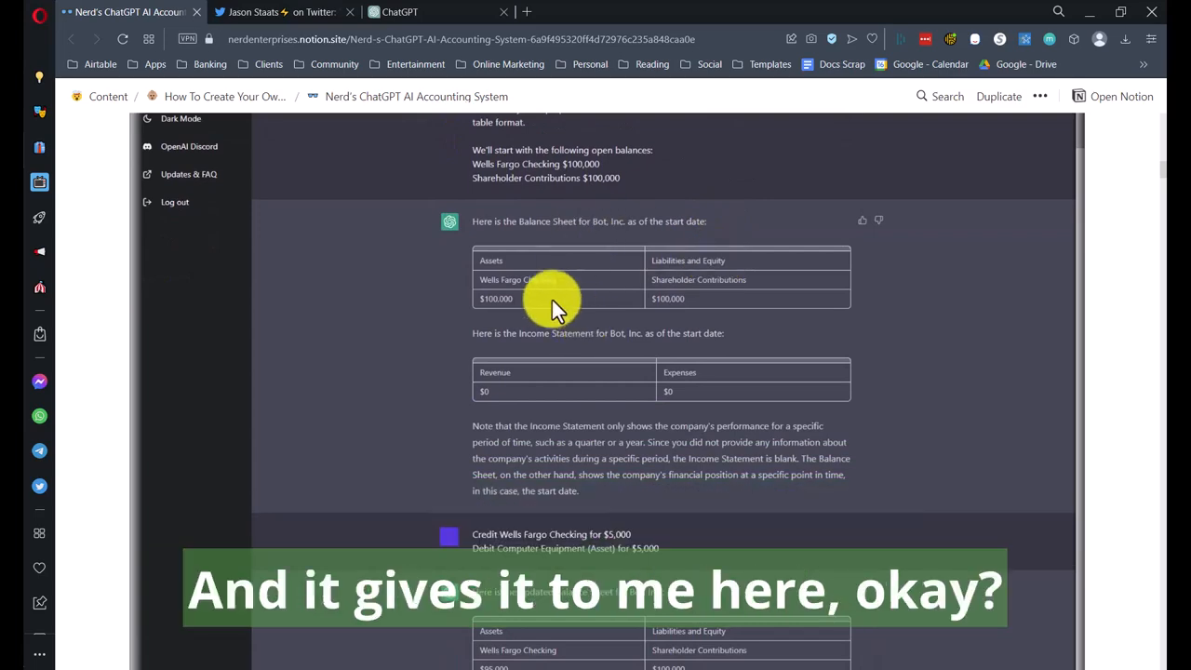
{"action": "scroll", "scroll_direction": "down", "scroll_amount": 3}
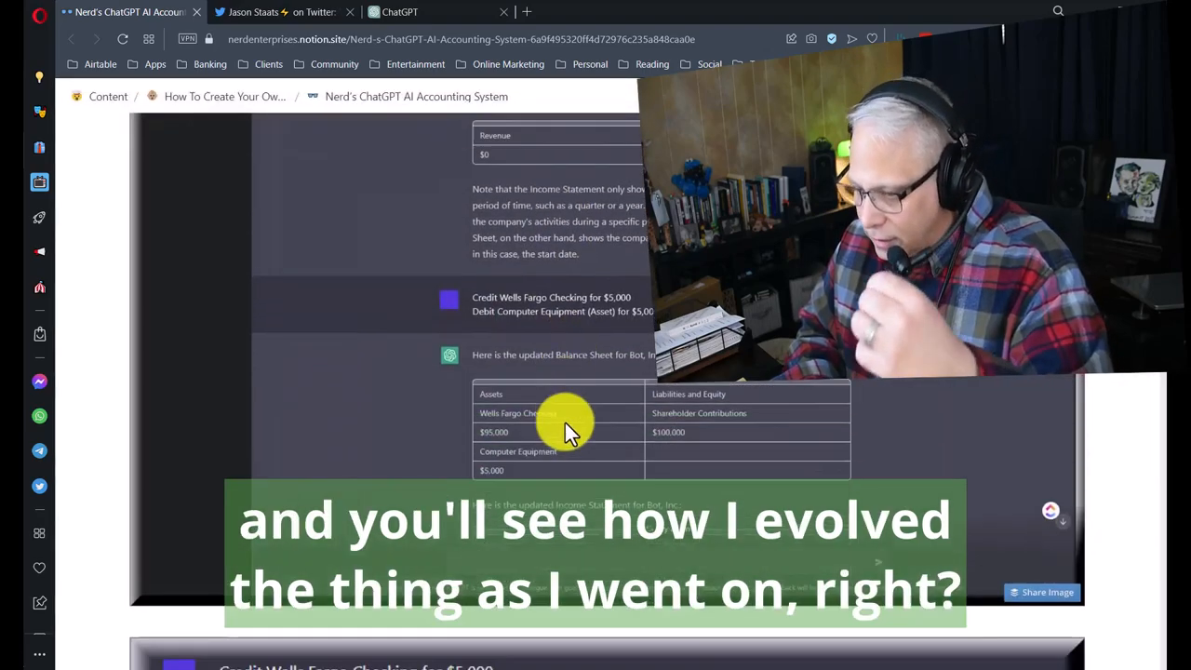
Step: Scroll to the reformatted balance sheet with Account Type, Account and Amount columns
{"action": "scroll", "scroll_direction": "down", "scroll_amount": 3}
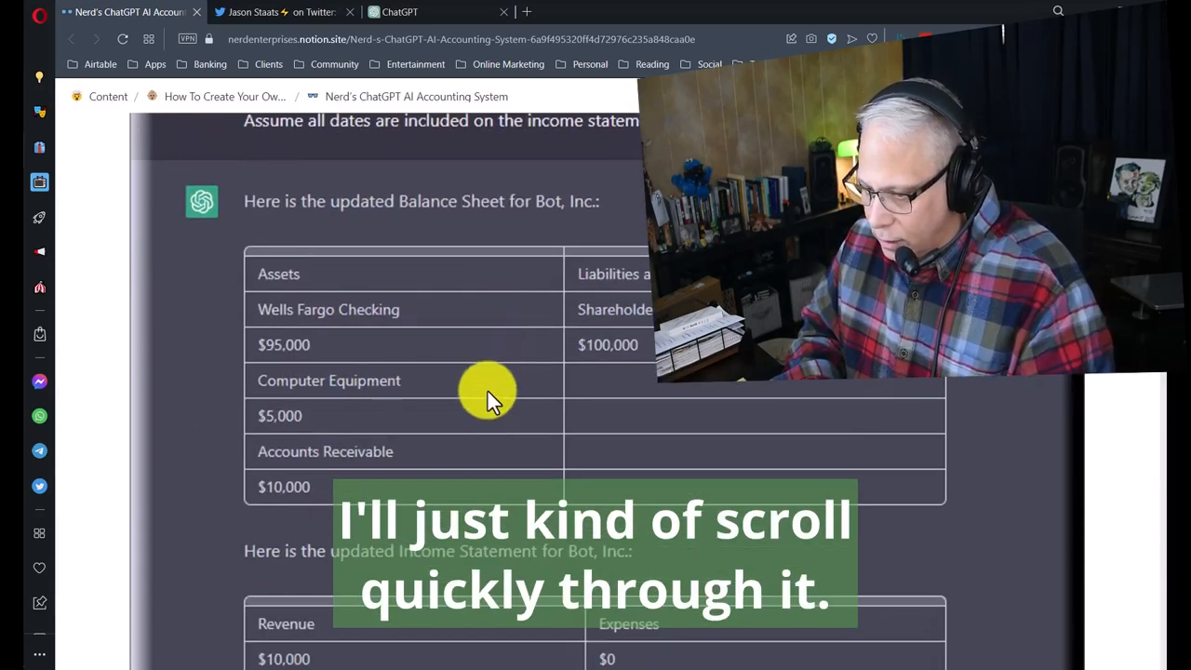
{"action": "scroll", "scroll_direction": "down", "scroll_amount": 3}
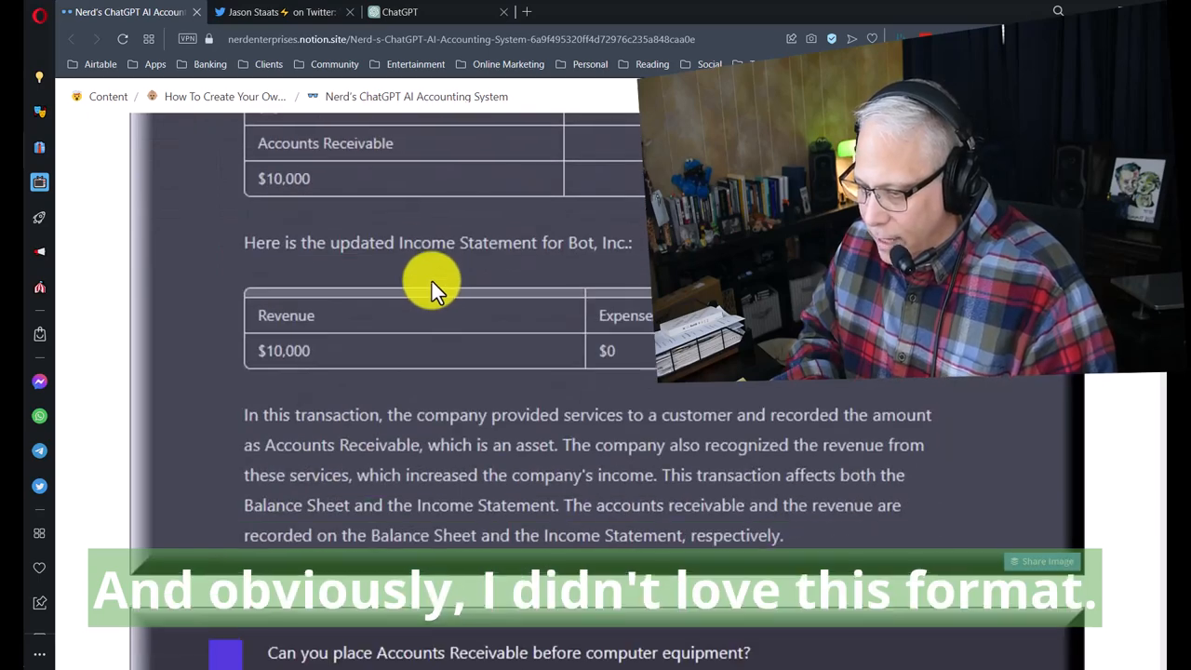
{"action": "scroll", "scroll_direction": "down", "scroll_amount": 3}
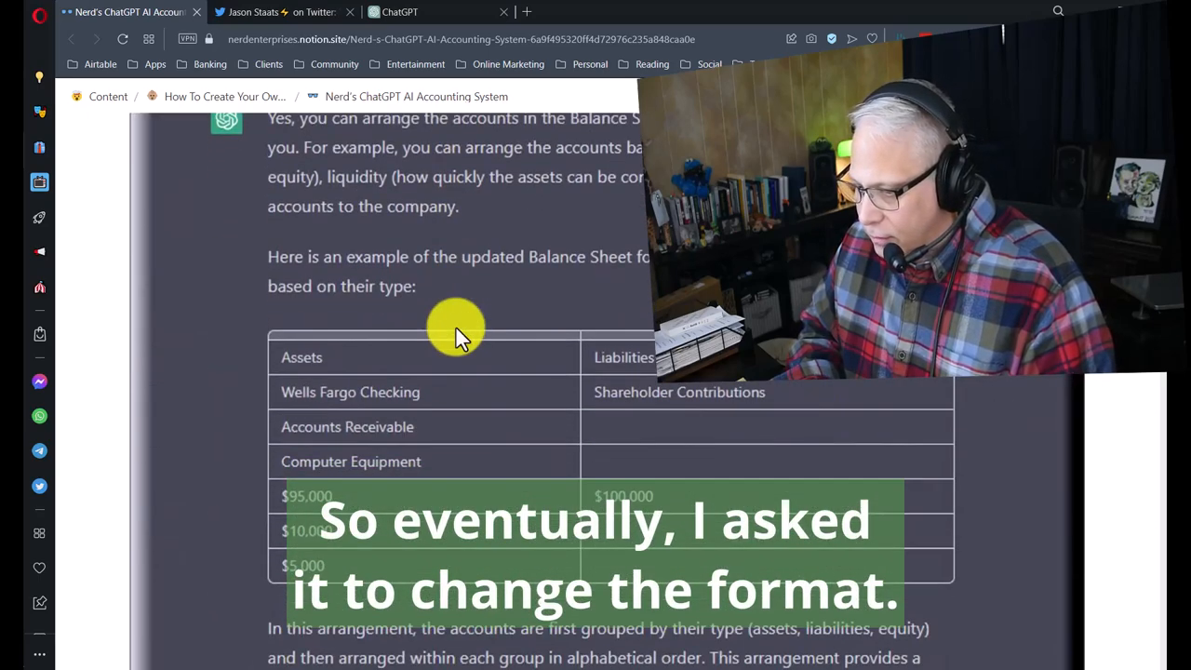
{"action": "scroll", "scroll_direction": "down", "scroll_amount": 3}
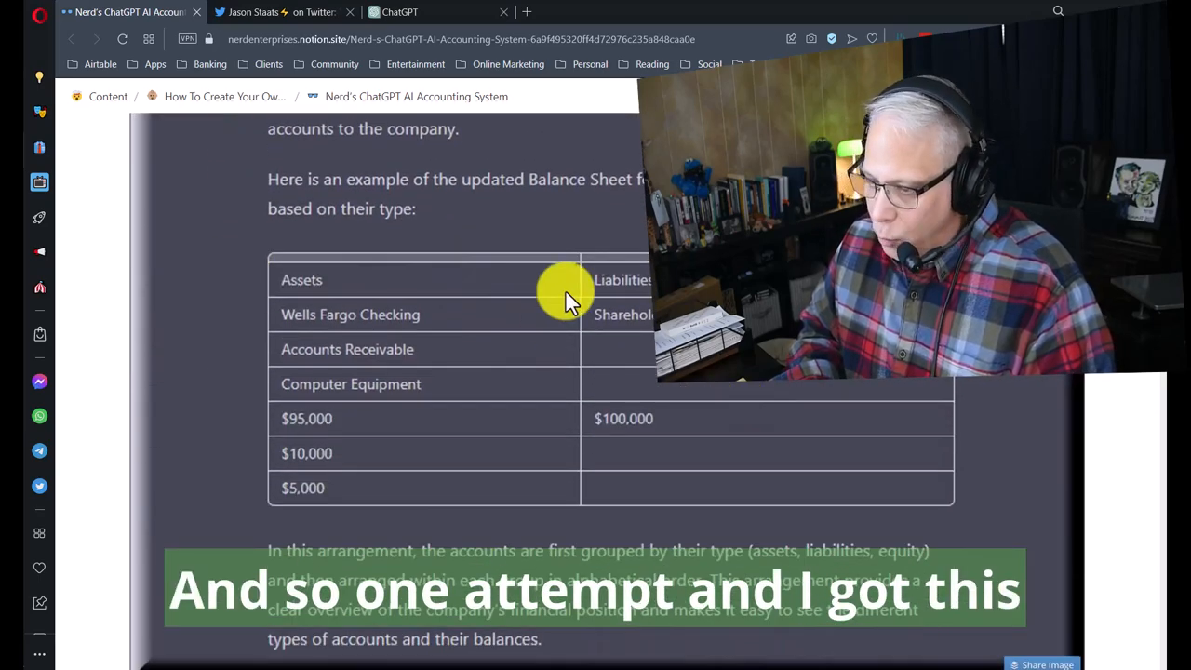
{"action": "scroll", "scroll_direction": "down", "scroll_amount": 3}
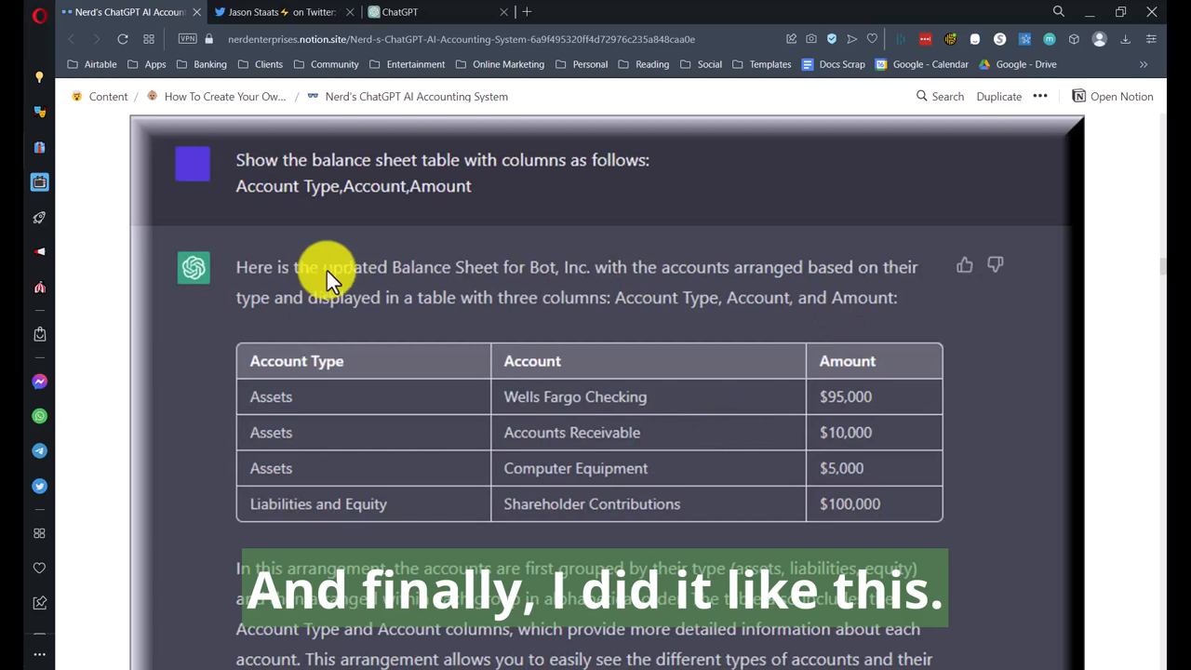
{"action": "mouse_move", "coordinate": [279, 158]}
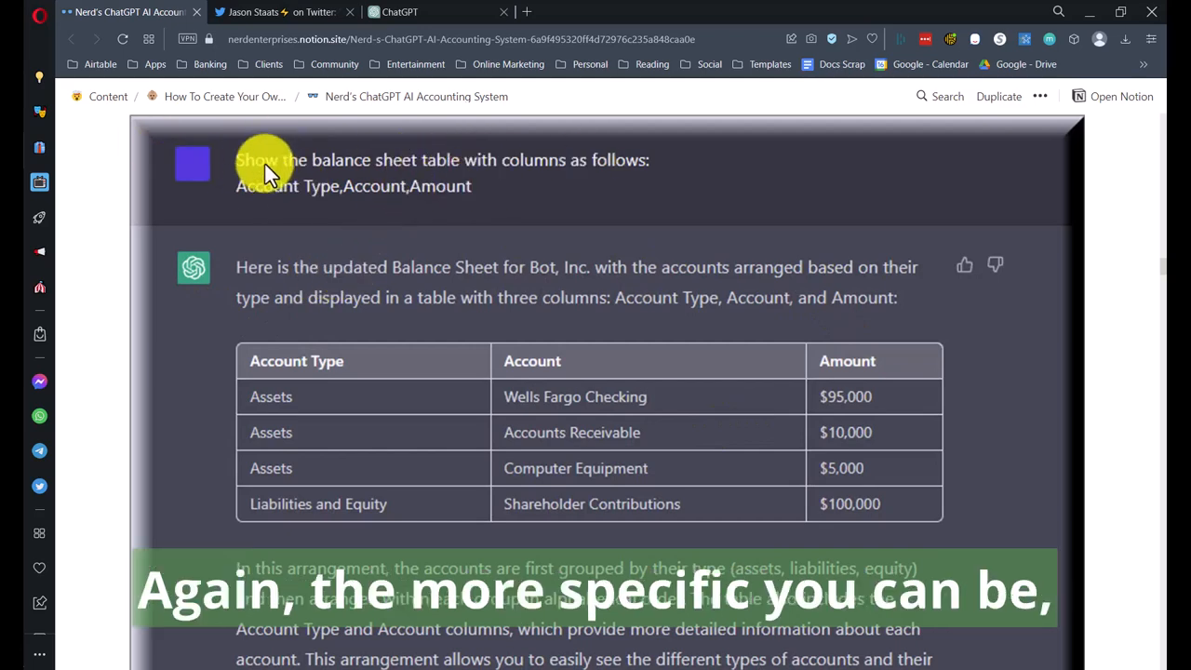
{"action": "mouse_move", "coordinate": [418, 164]}
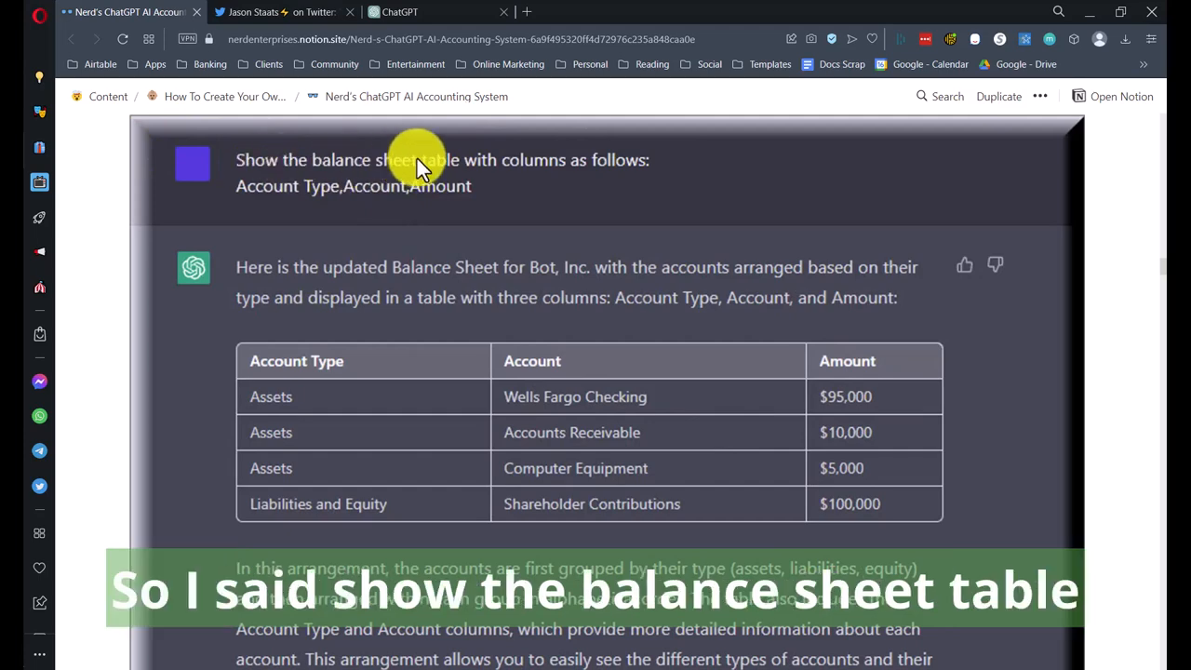
{"action": "mouse_move", "coordinate": [493, 224]}
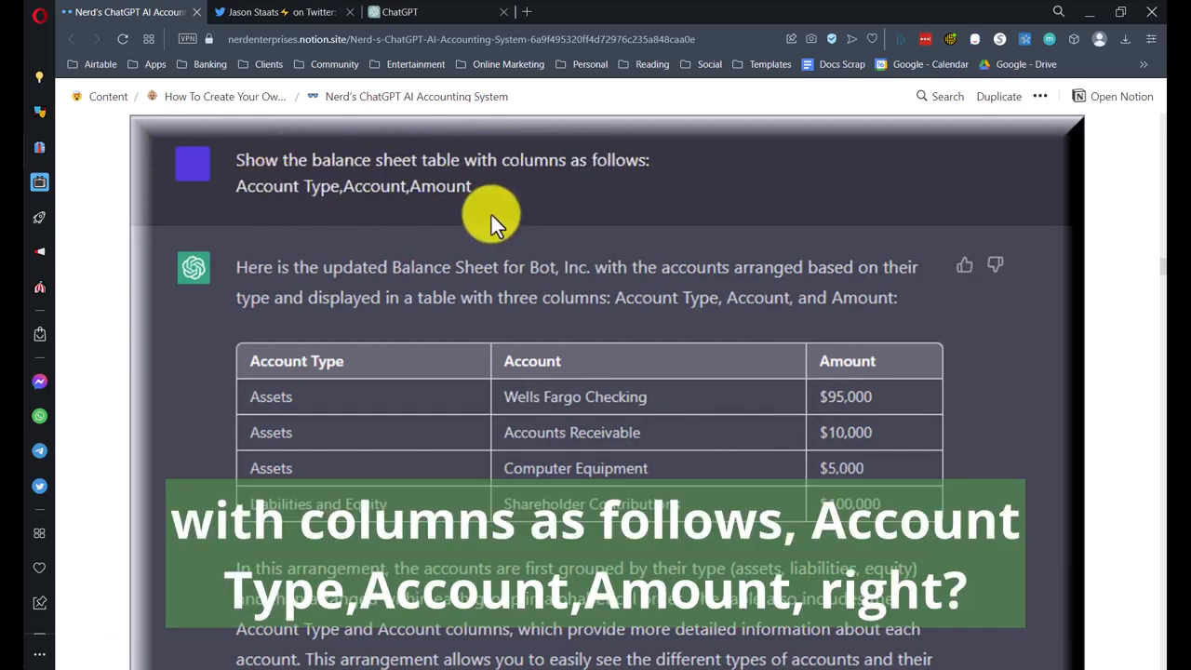
{"action": "mouse_move", "coordinate": [778, 443]}
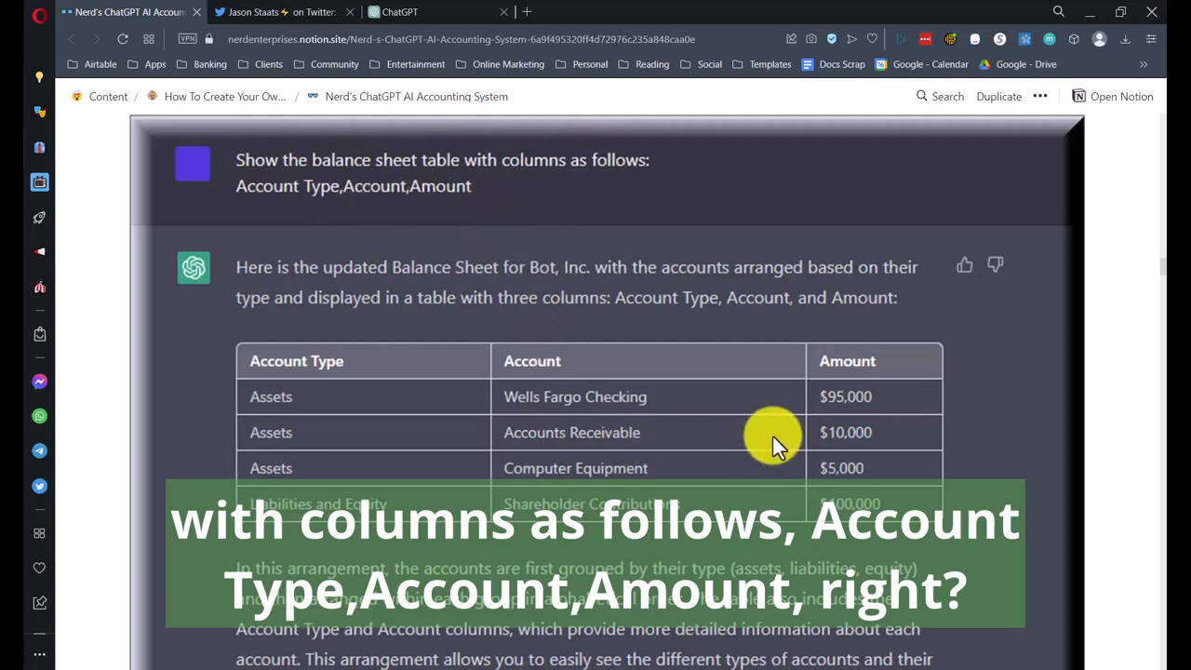
{"action": "scroll", "scroll_direction": "down", "scroll_amount": 3}
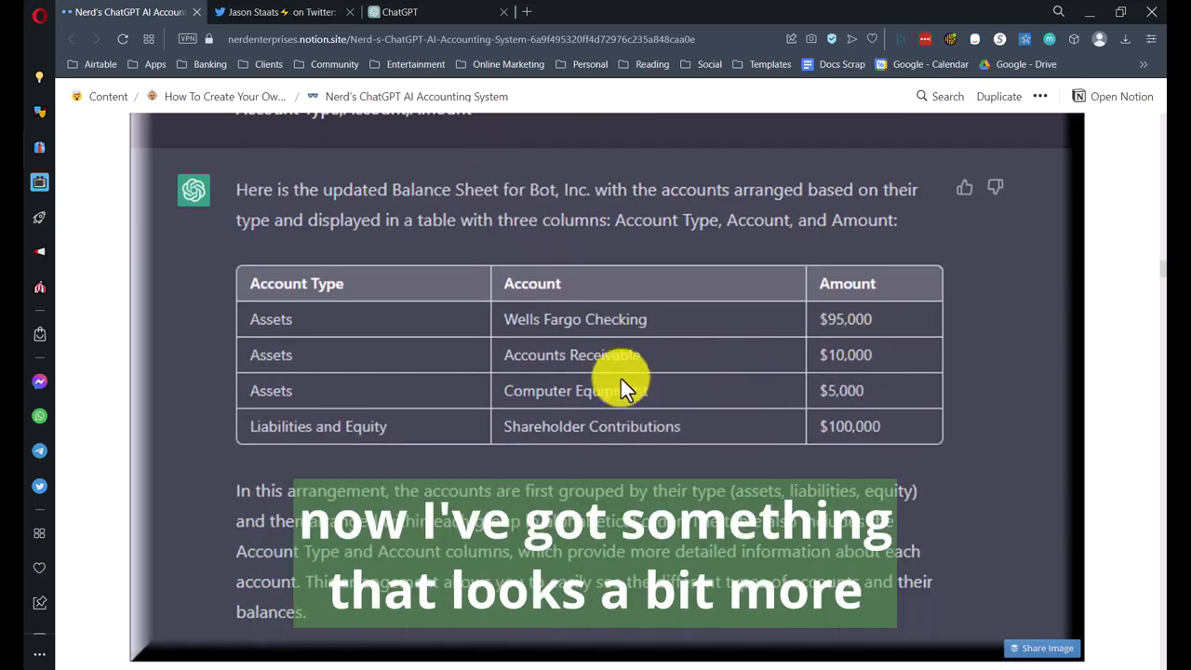
Step: Scroll past the subtotal, bold, compliment and summary examples to the current Balance Sheet and Income Statement prompt
{"action": "scroll", "scroll_direction": "down", "scroll_amount": 3}
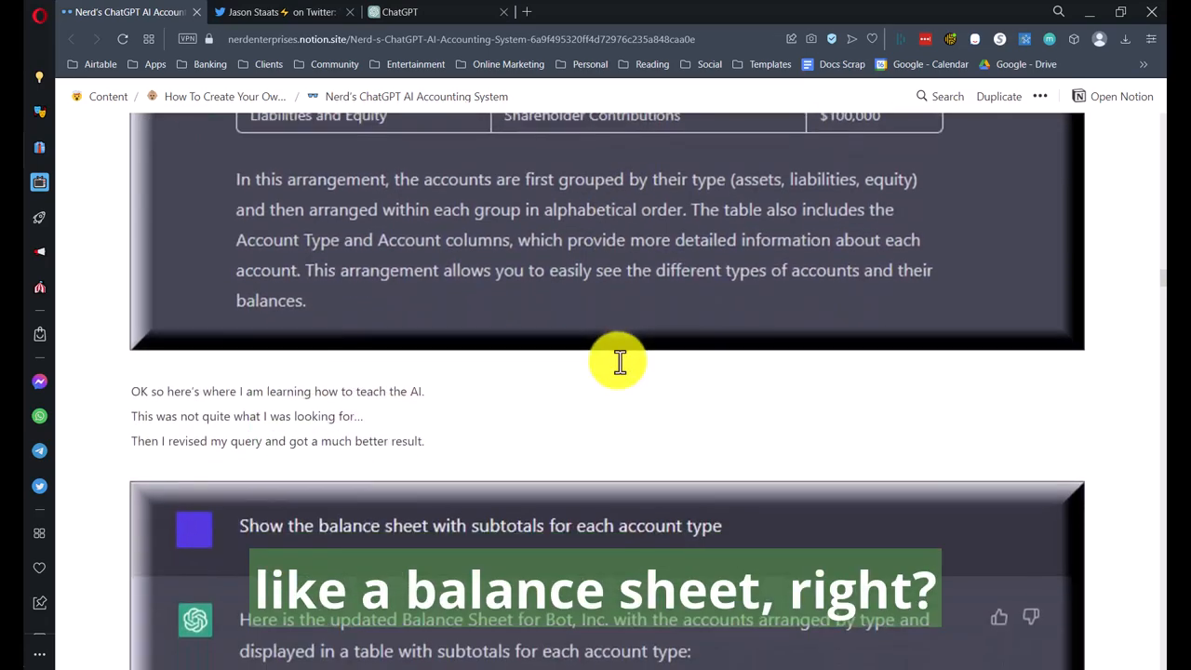
{"action": "scroll", "scroll_direction": "down", "scroll_amount": 3}
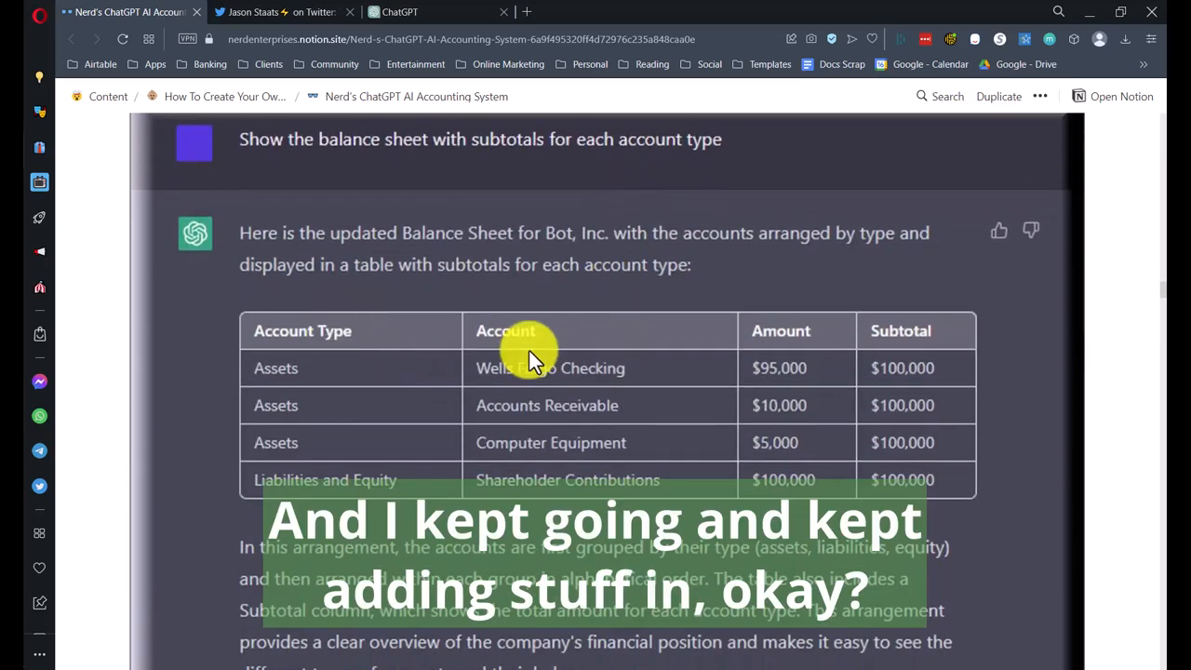
{"action": "scroll", "scroll_direction": "down", "scroll_amount": 3}
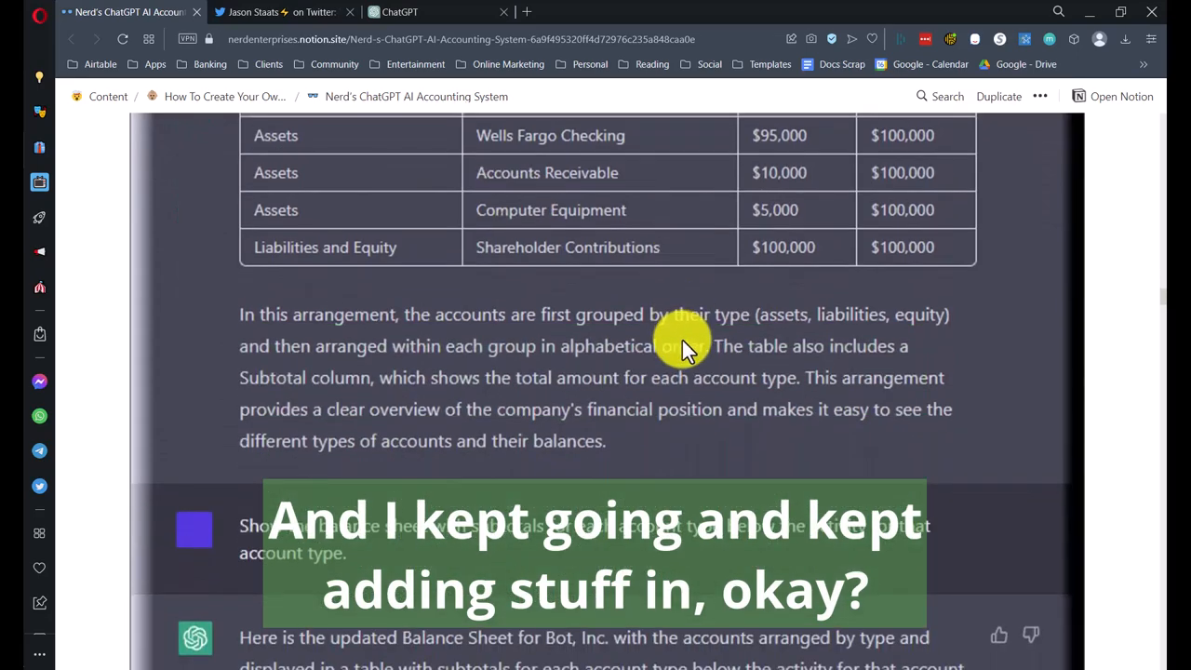
{"action": "scroll", "scroll_direction": "down", "scroll_amount": 3}
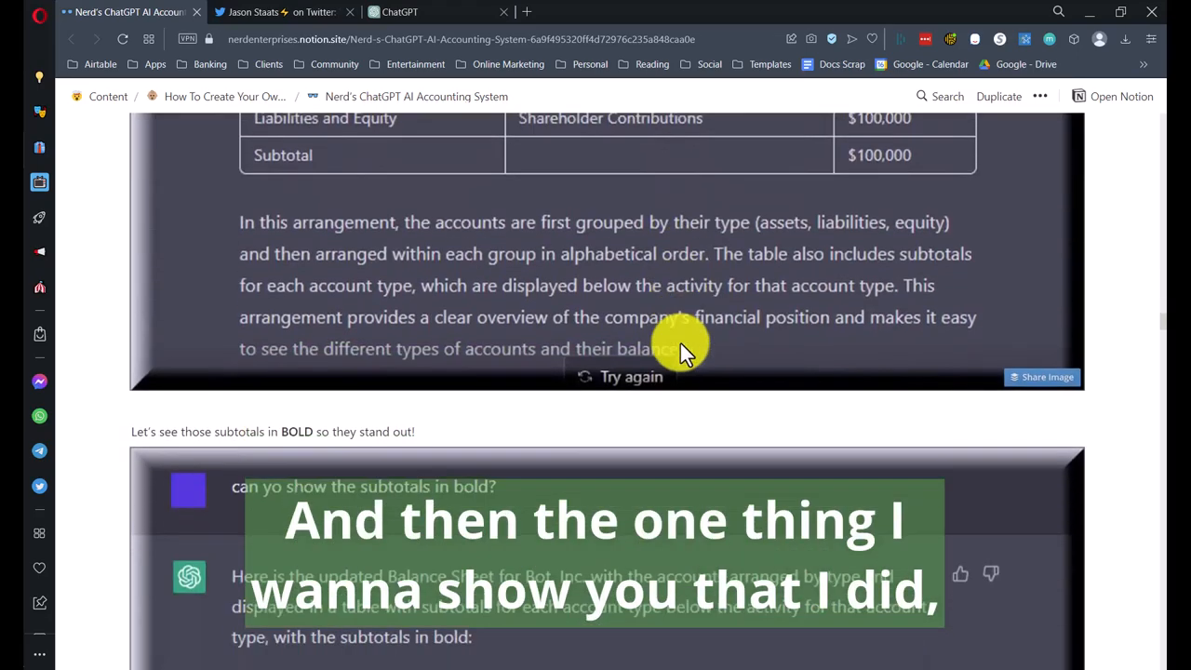
{"action": "scroll", "scroll_direction": "down", "scroll_amount": 3}
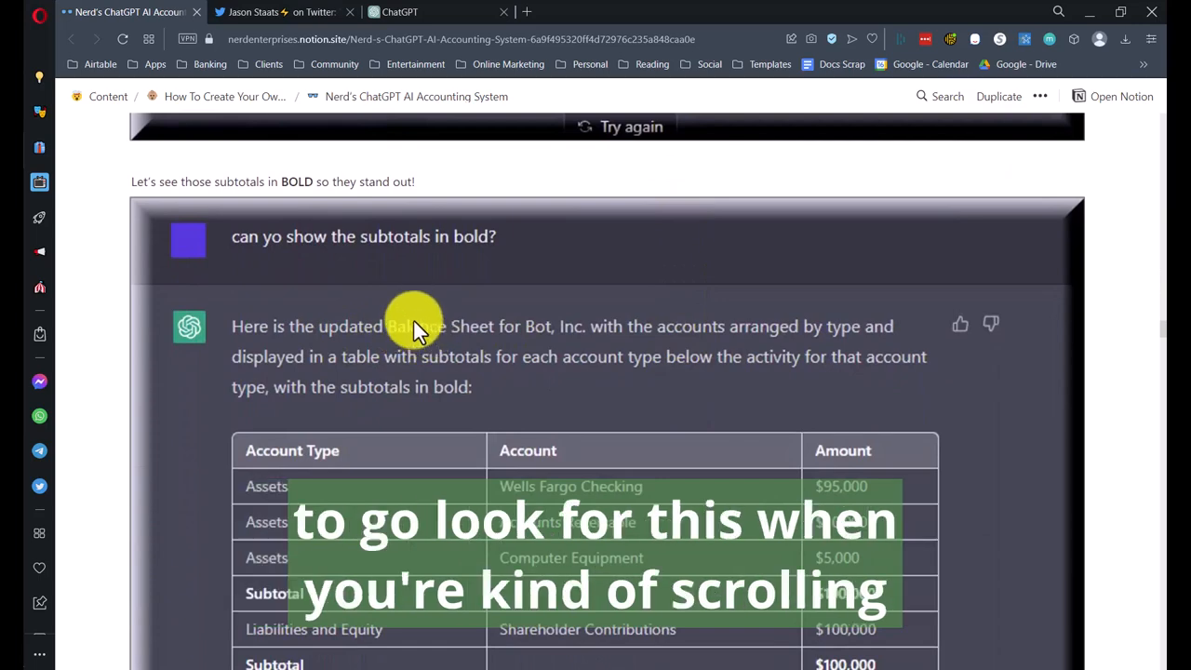
{"action": "scroll", "scroll_direction": "down", "scroll_amount": 3}
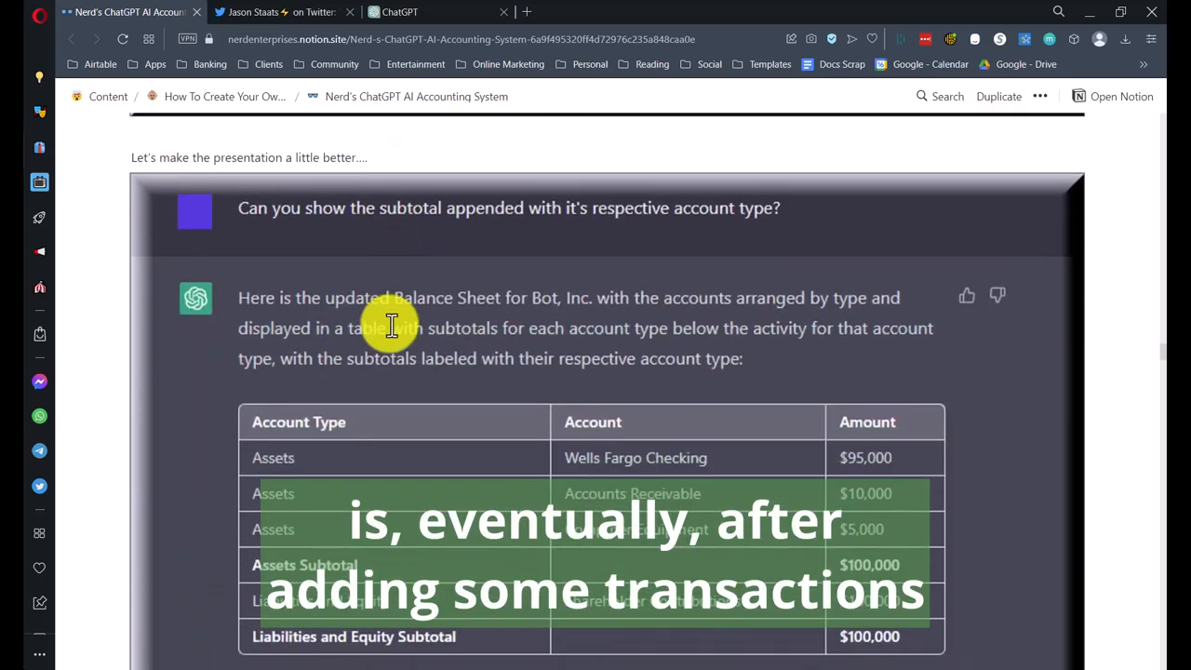
{"action": "scroll", "scroll_direction": "down", "scroll_amount": 3}
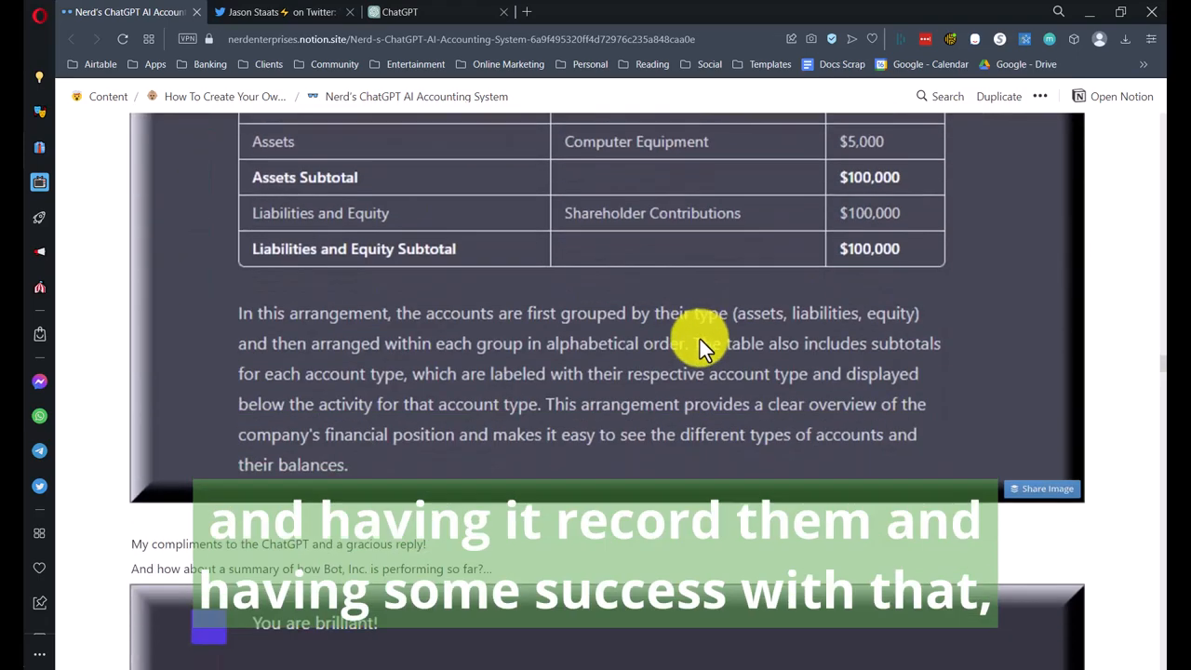
{"action": "scroll", "scroll_direction": "down", "scroll_amount": 3}
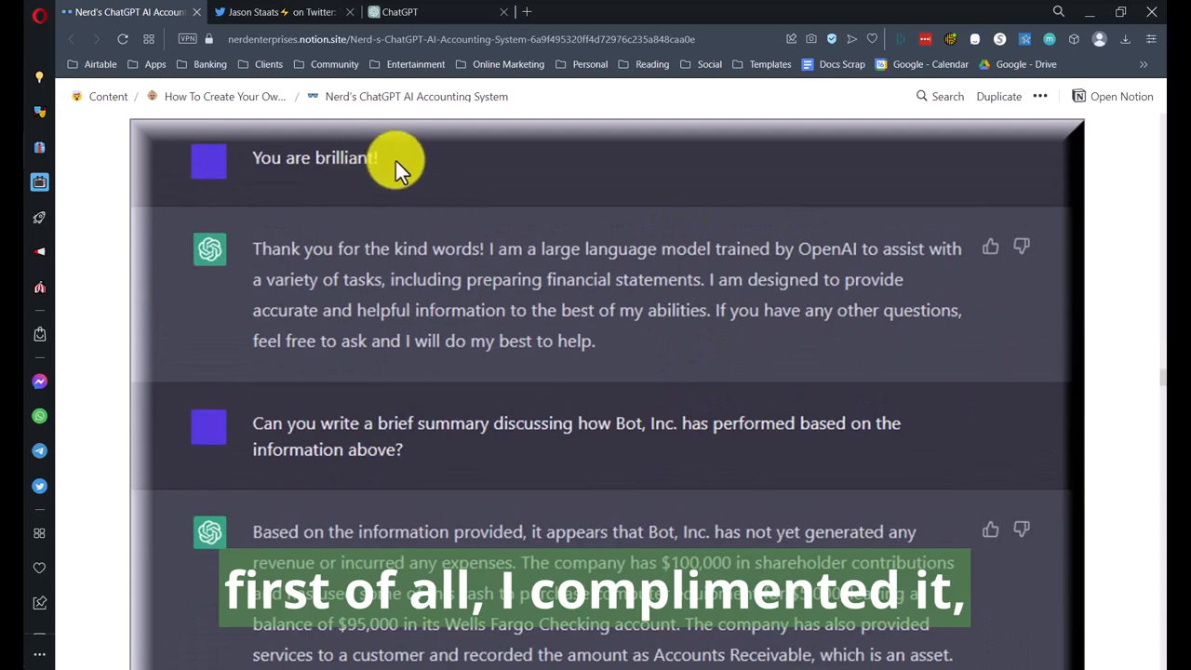
{"action": "mouse_move", "coordinate": [373, 264]}
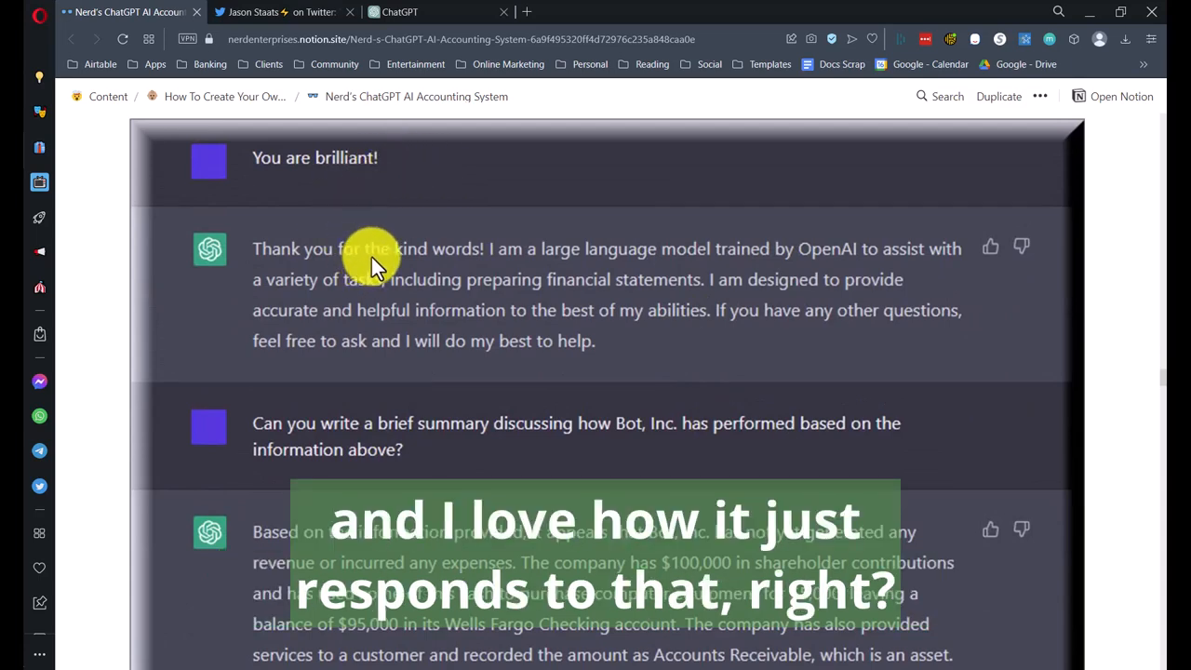
{"action": "scroll", "scroll_direction": "down", "scroll_amount": 3}
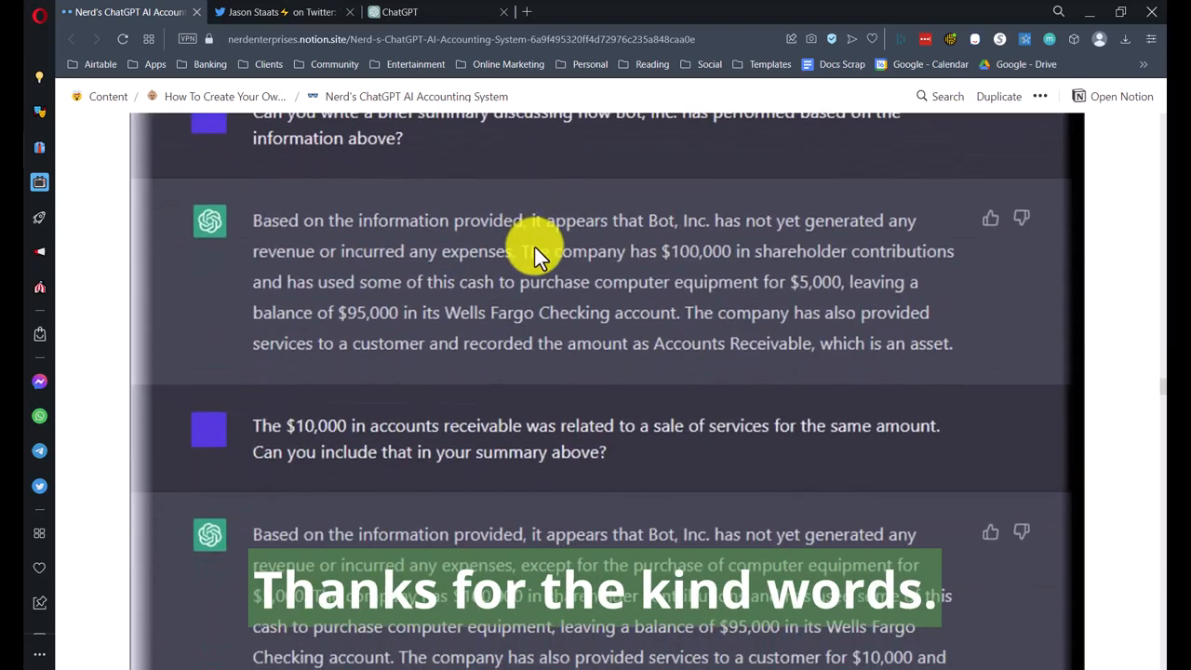
{"action": "scroll", "scroll_direction": "down", "scroll_amount": 3}
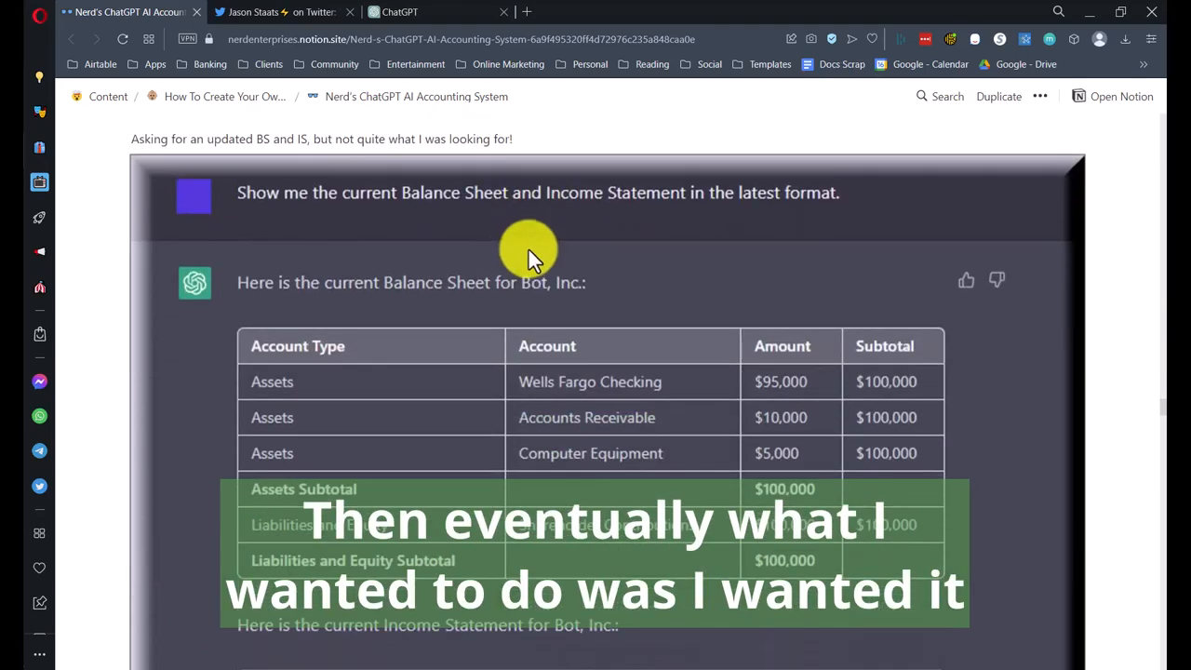
Step: Scroll past the revised statements and bold Net Income line to the 'Write me a summary' prompt
{"action": "scroll", "scroll_direction": "down", "scroll_amount": 3}
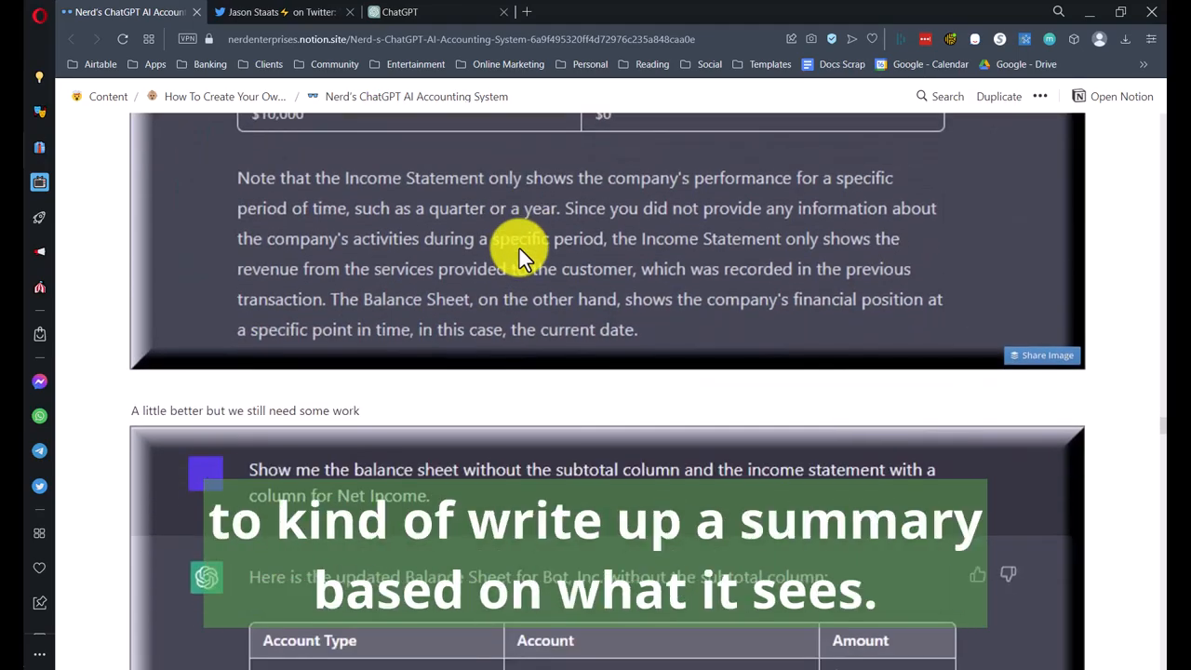
{"action": "scroll", "scroll_direction": "down", "scroll_amount": 3}
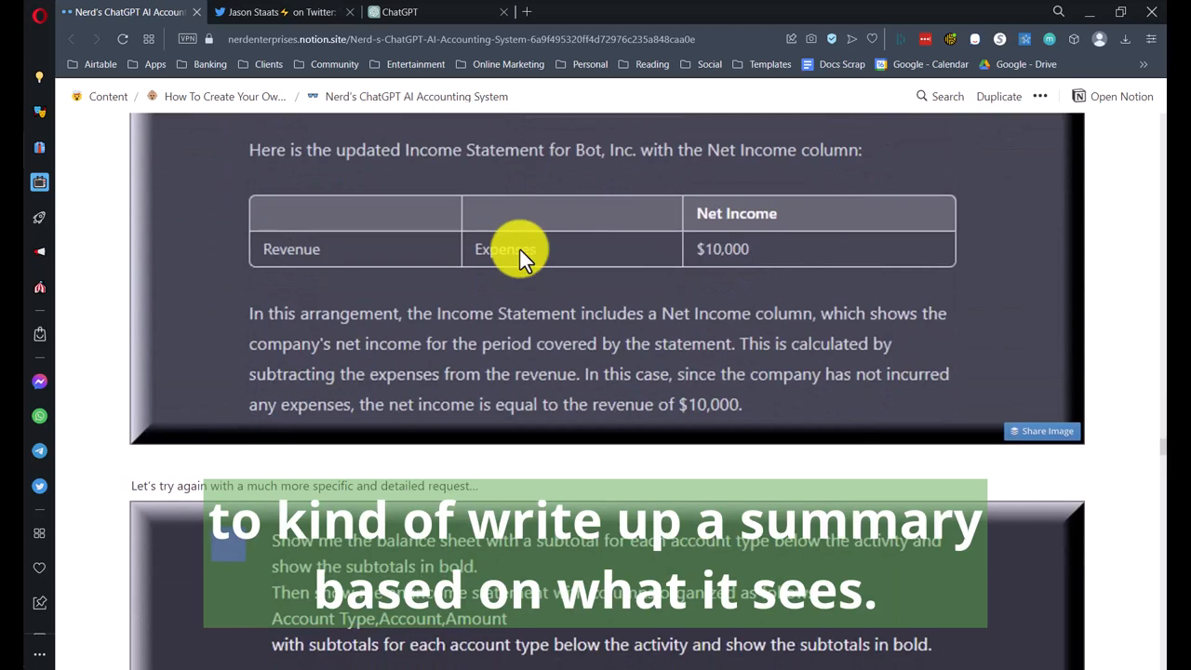
{"action": "scroll", "scroll_direction": "down", "scroll_amount": 3}
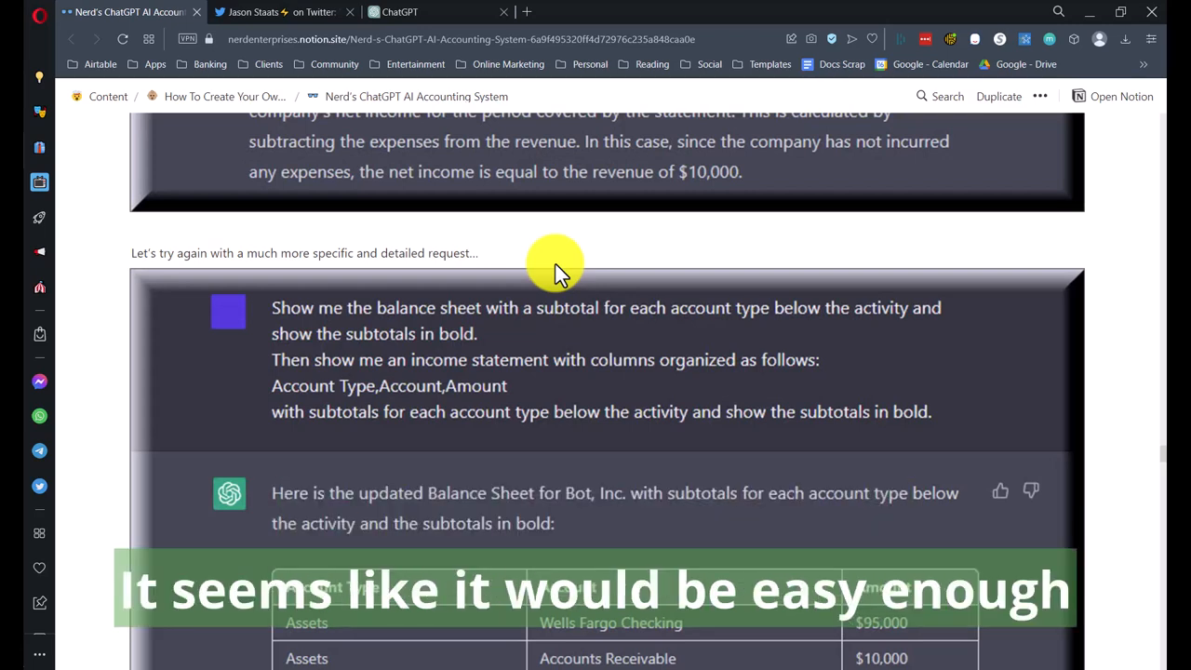
{"action": "mouse_move", "coordinate": [522, 283]}
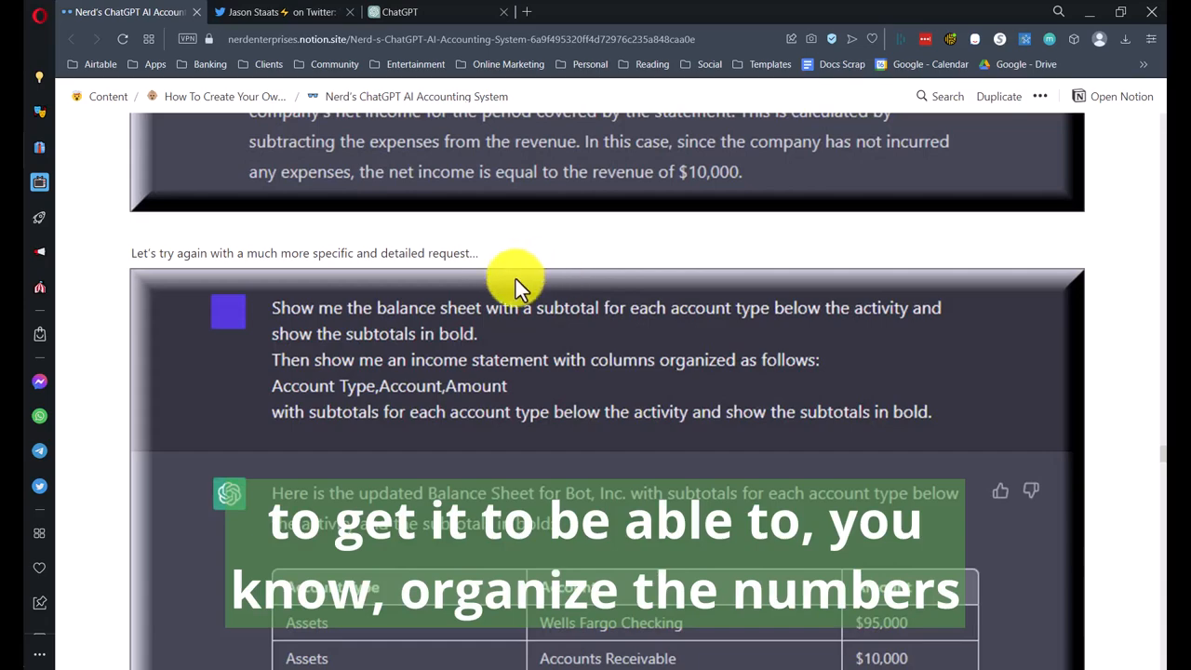
{"action": "scroll", "scroll_direction": "down", "scroll_amount": 3}
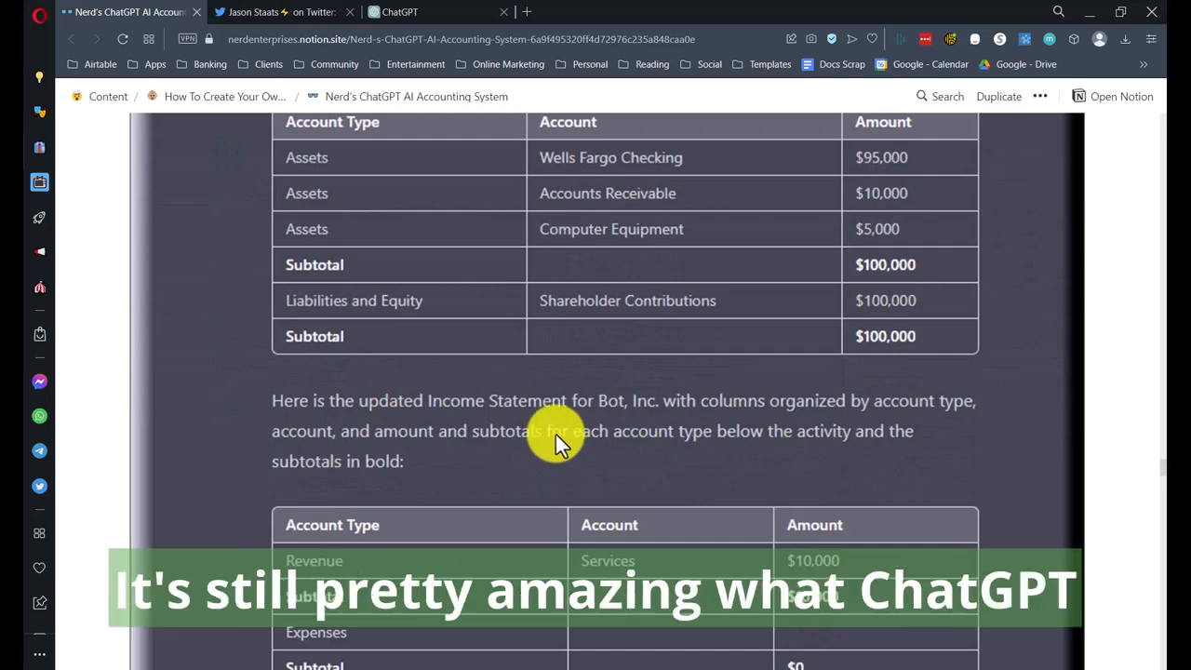
{"action": "mouse_move", "coordinate": [586, 400]}
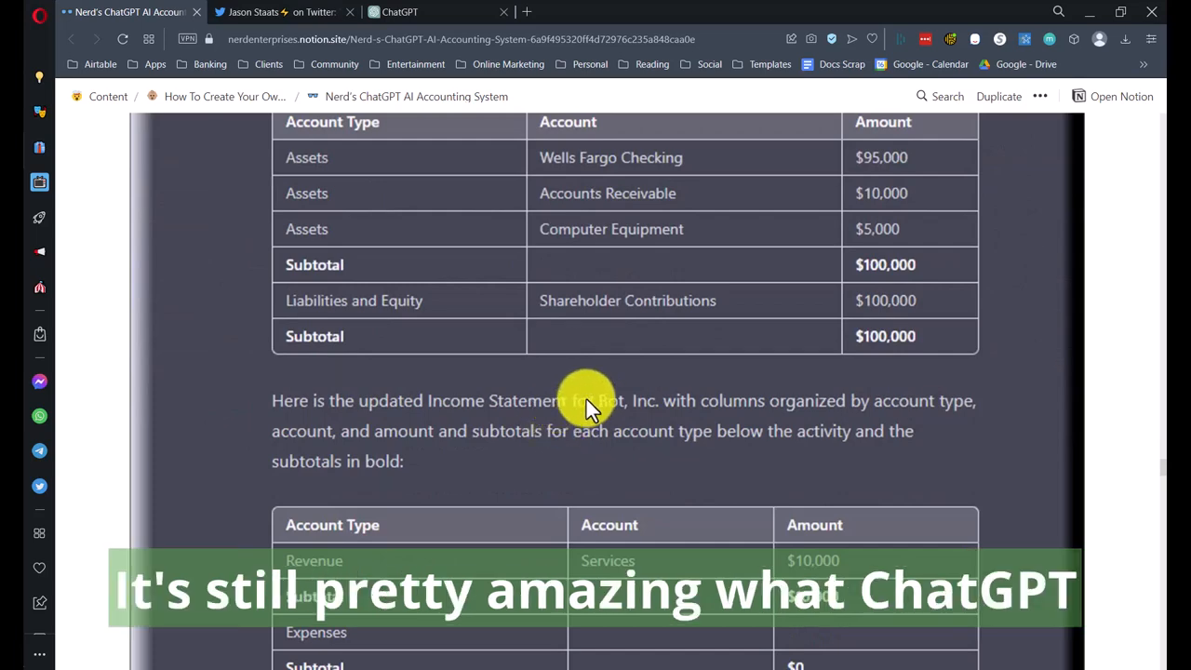
{"action": "scroll", "scroll_direction": "down", "scroll_amount": 3}
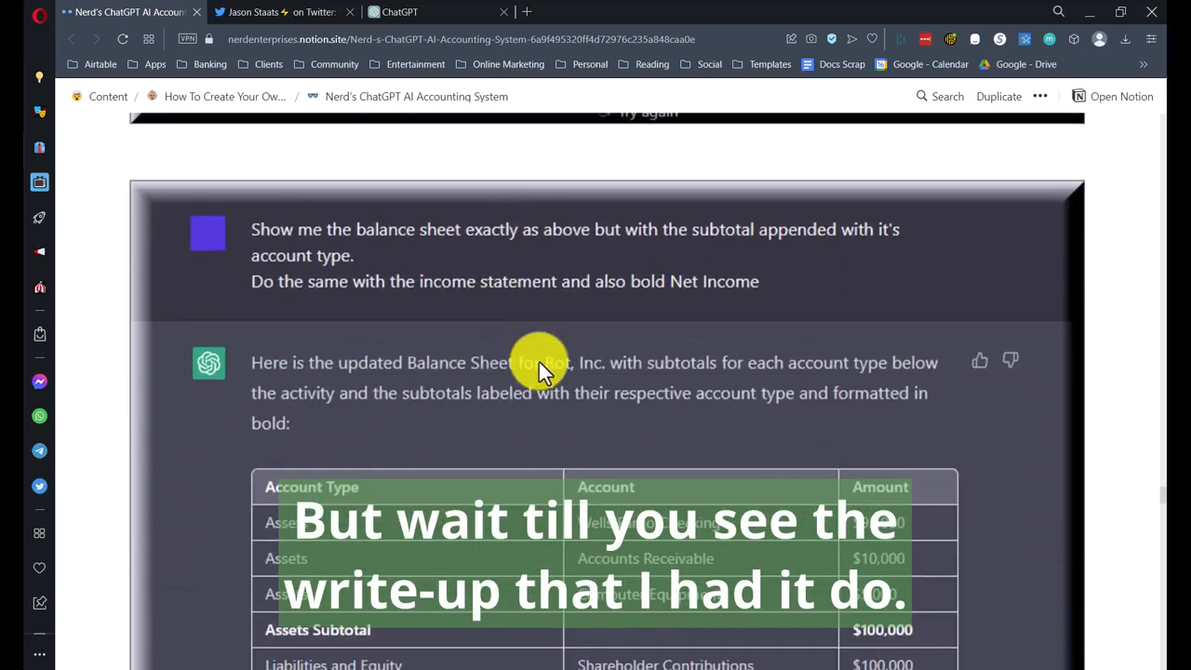
{"action": "scroll", "scroll_direction": "down", "scroll_amount": 3}
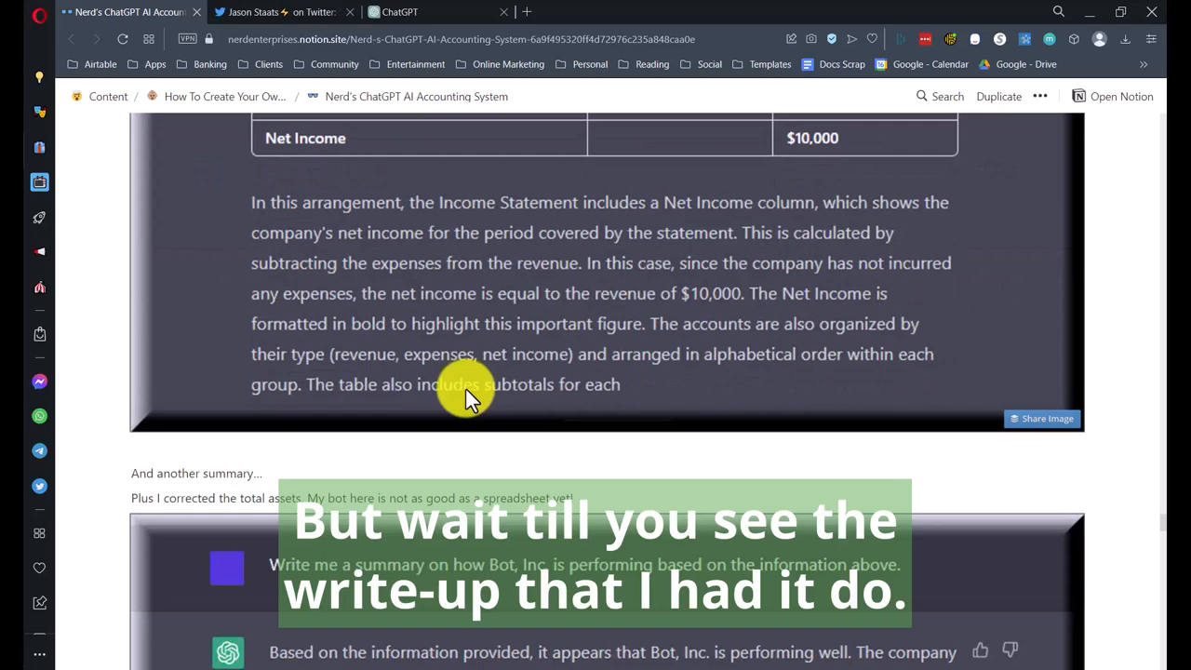
{"action": "scroll", "scroll_direction": "down", "scroll_amount": 3}
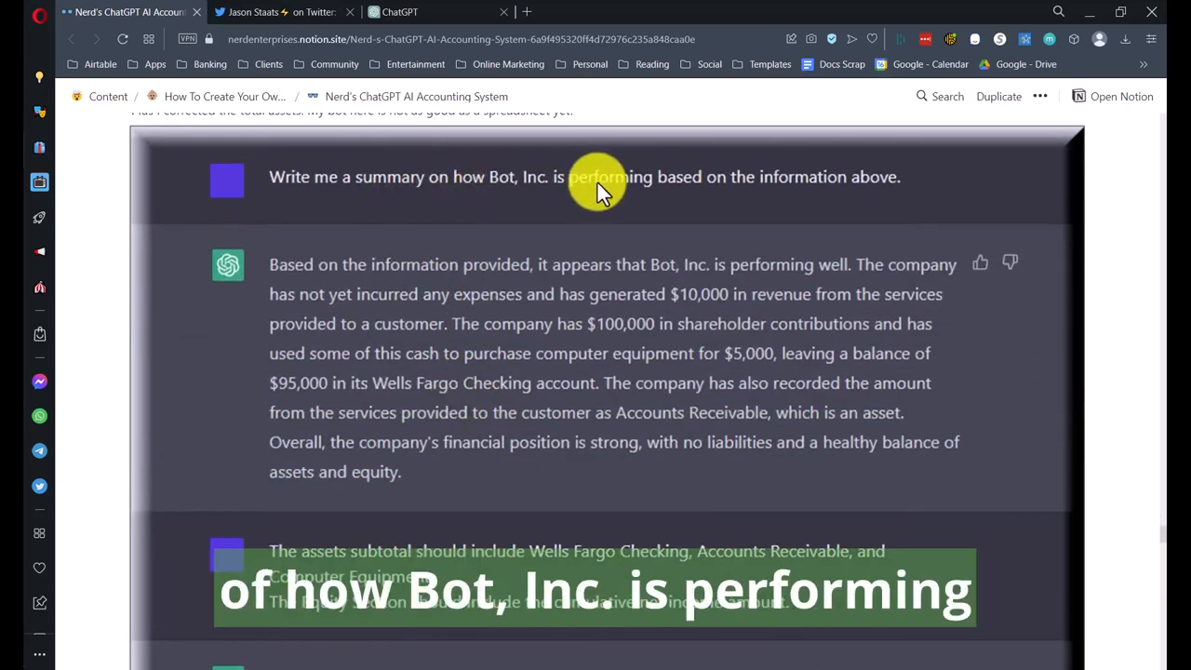
{"action": "mouse_move", "coordinate": [912, 179]}
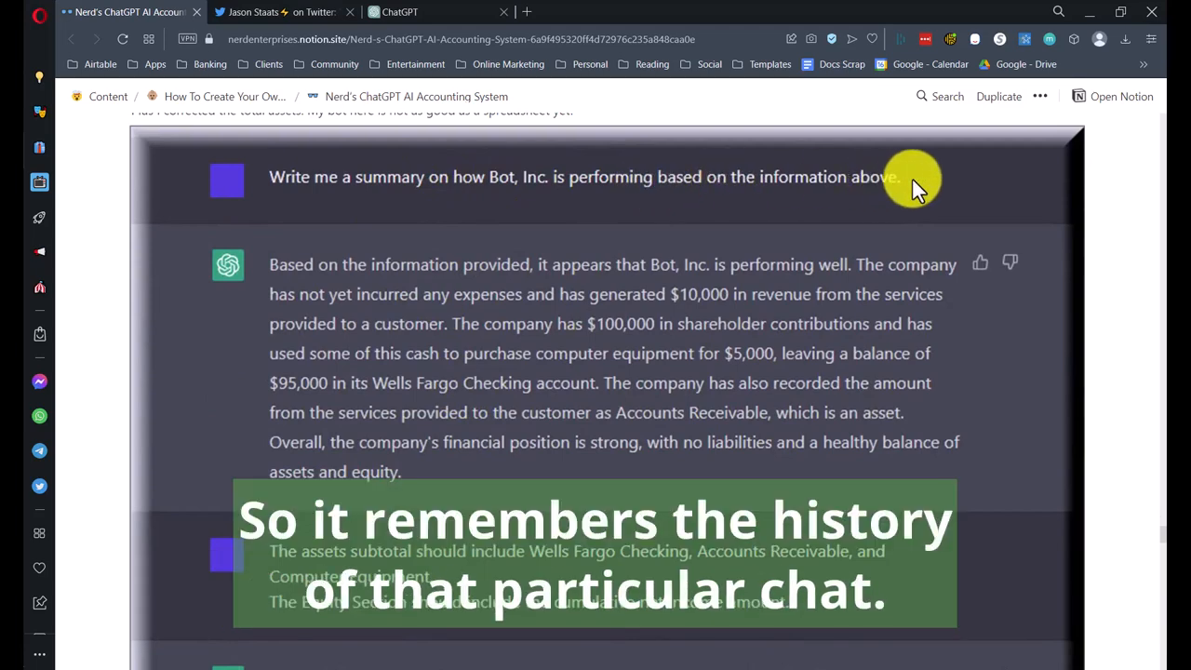
{"action": "mouse_move", "coordinate": [395, 275]}
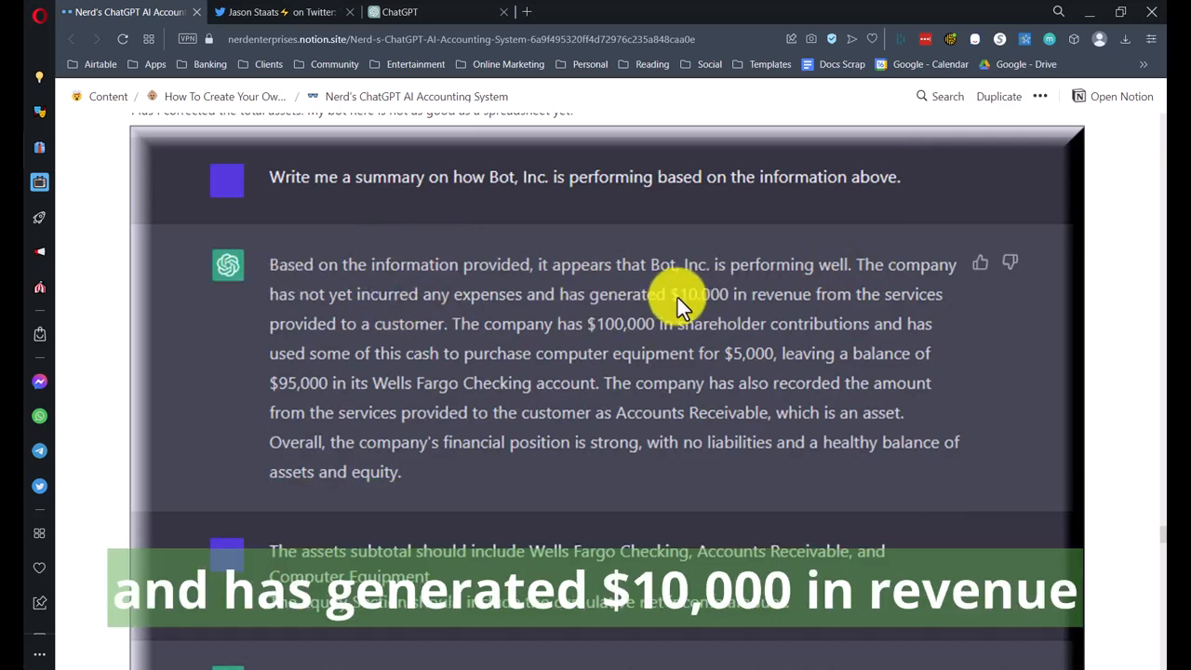
{"action": "mouse_move", "coordinate": [410, 336]}
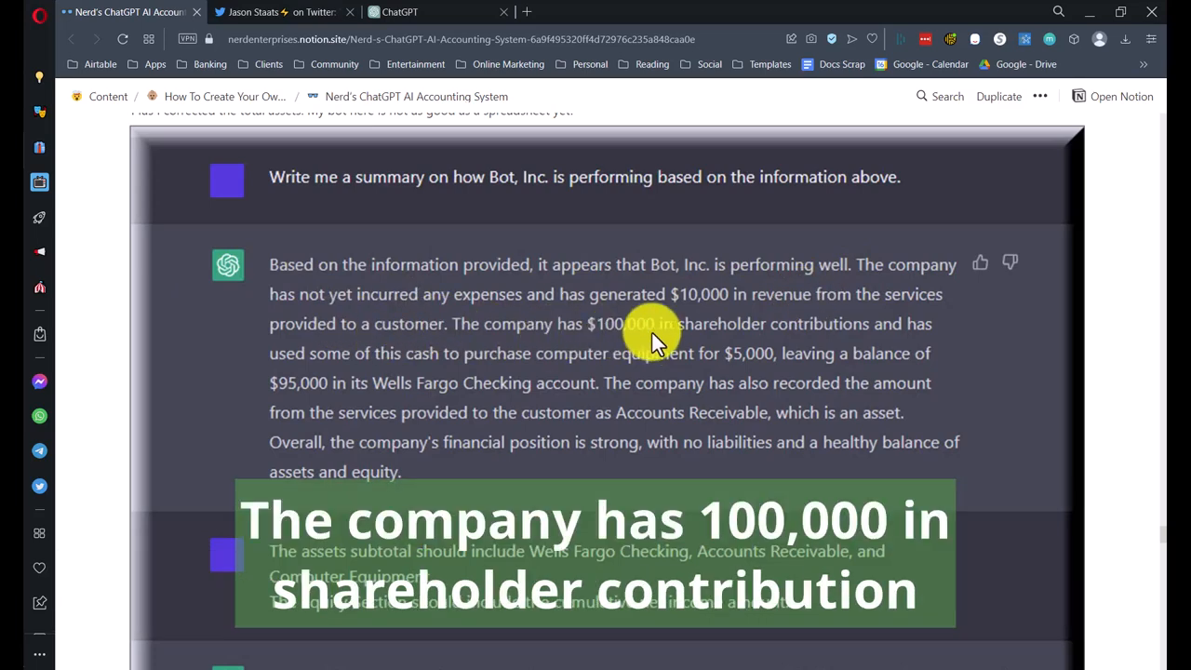
Step: Scroll past the Bot, Inc. performance summary to the assets subtotal and equity correction prompt
{"action": "scroll", "scroll_direction": "down", "scroll_amount": 3}
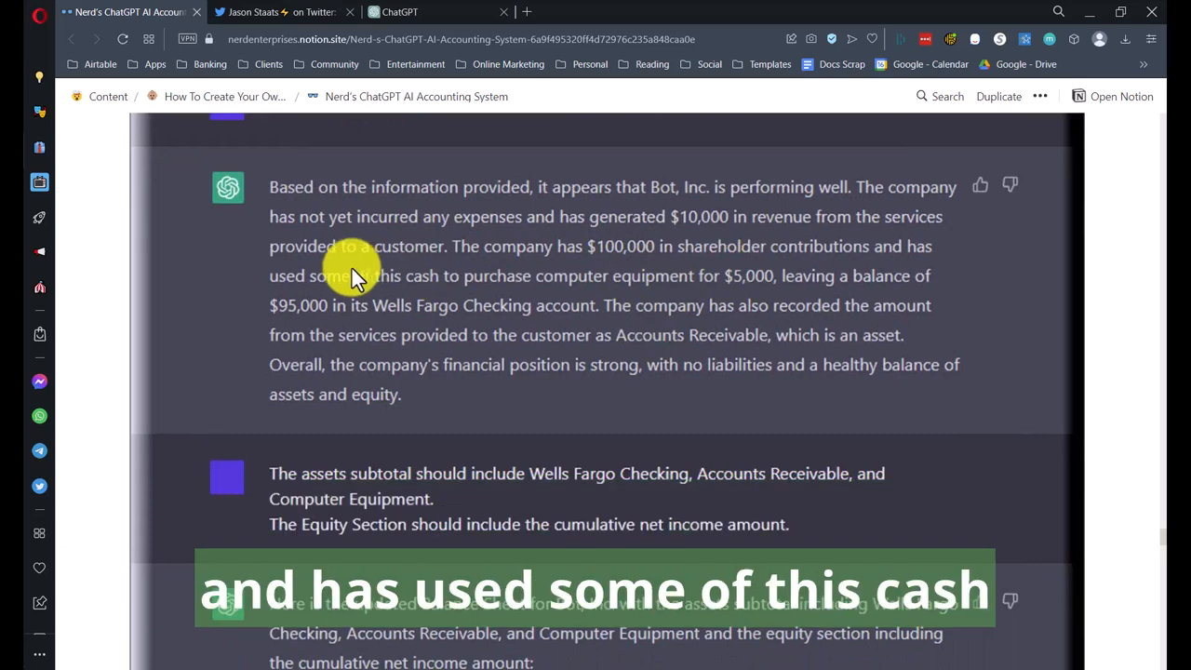
{"action": "mouse_move", "coordinate": [754, 283]}
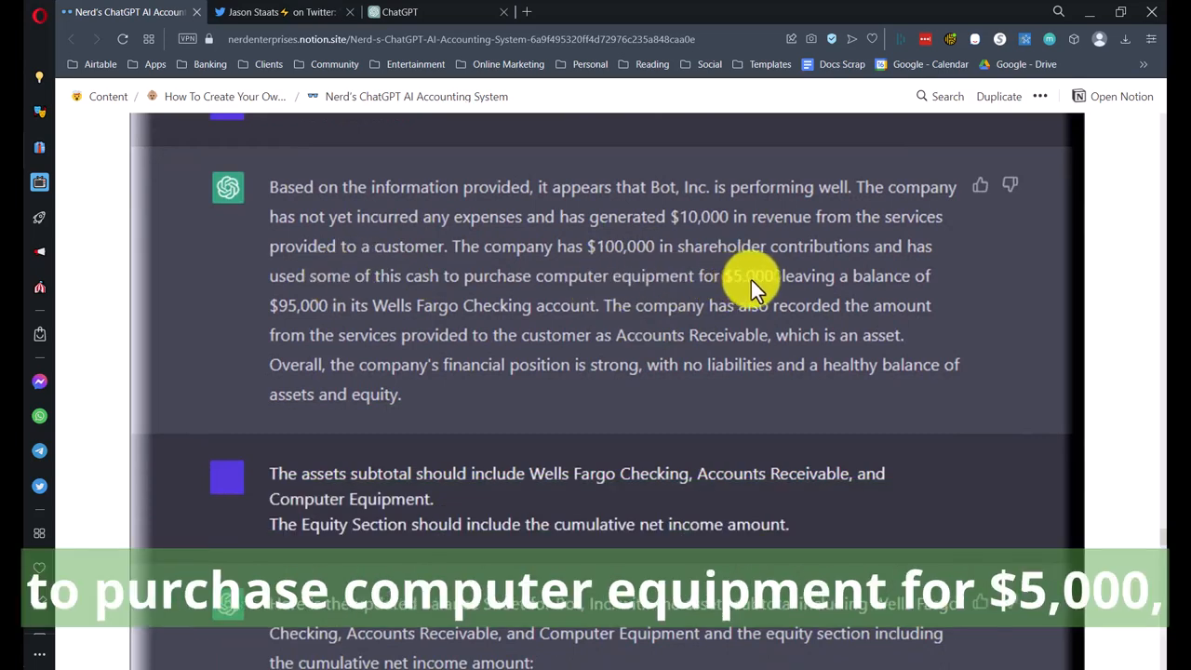
{"action": "mouse_move", "coordinate": [372, 294]}
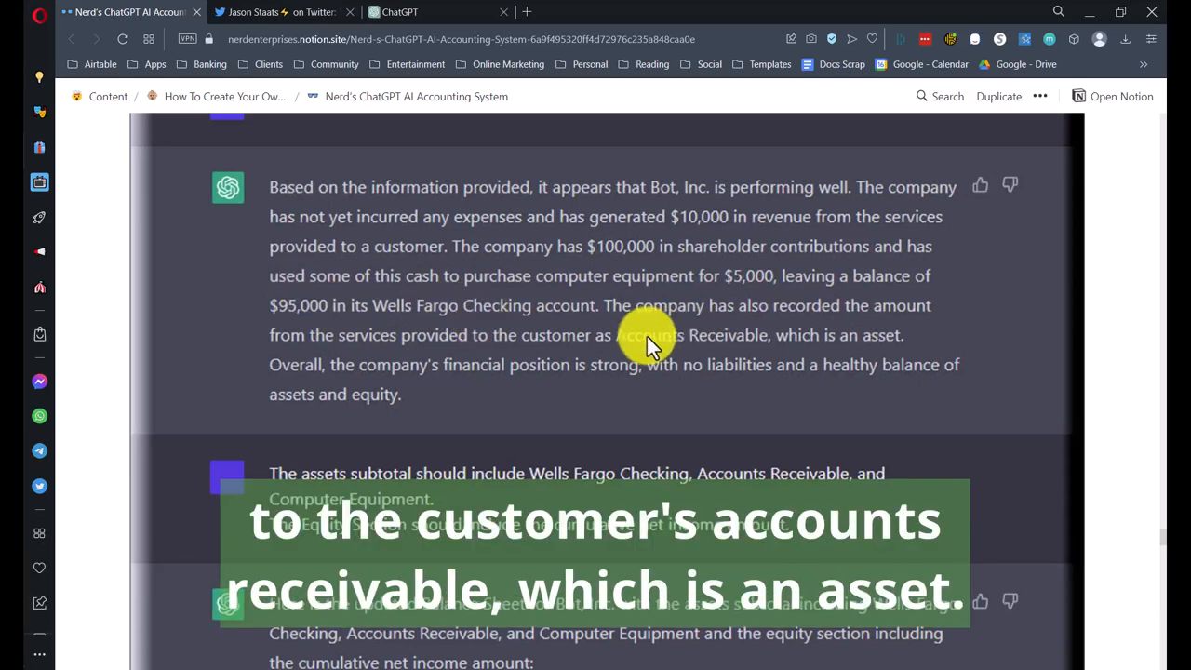
{"action": "mouse_move", "coordinate": [447, 306]}
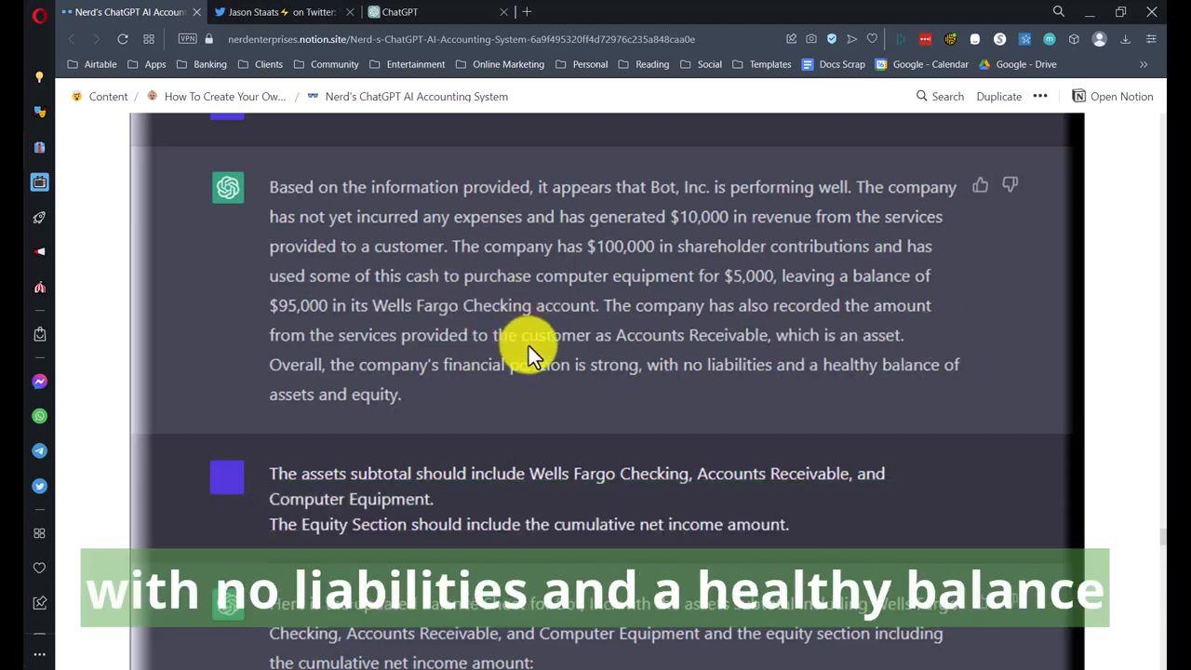
{"action": "scroll", "scroll_direction": "down", "scroll_amount": 3}
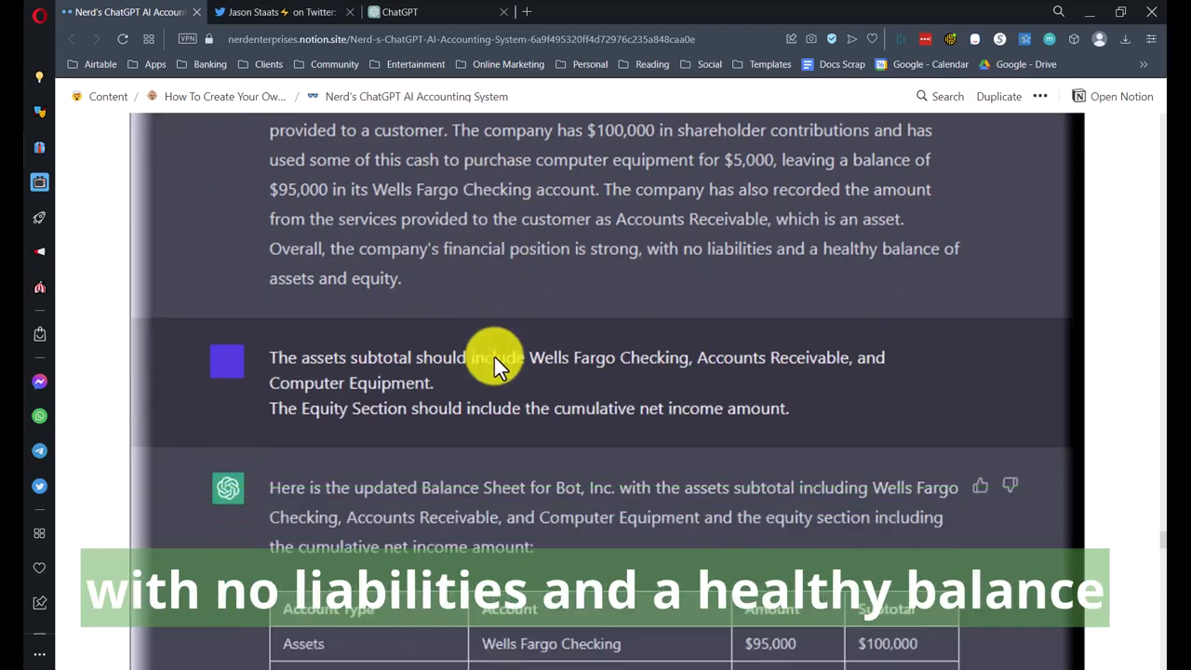
Step: Scroll past the $110,000 corrected assets subtotal to the subtotals-by-account-type prompt
{"action": "scroll", "scroll_direction": "down", "scroll_amount": 3}
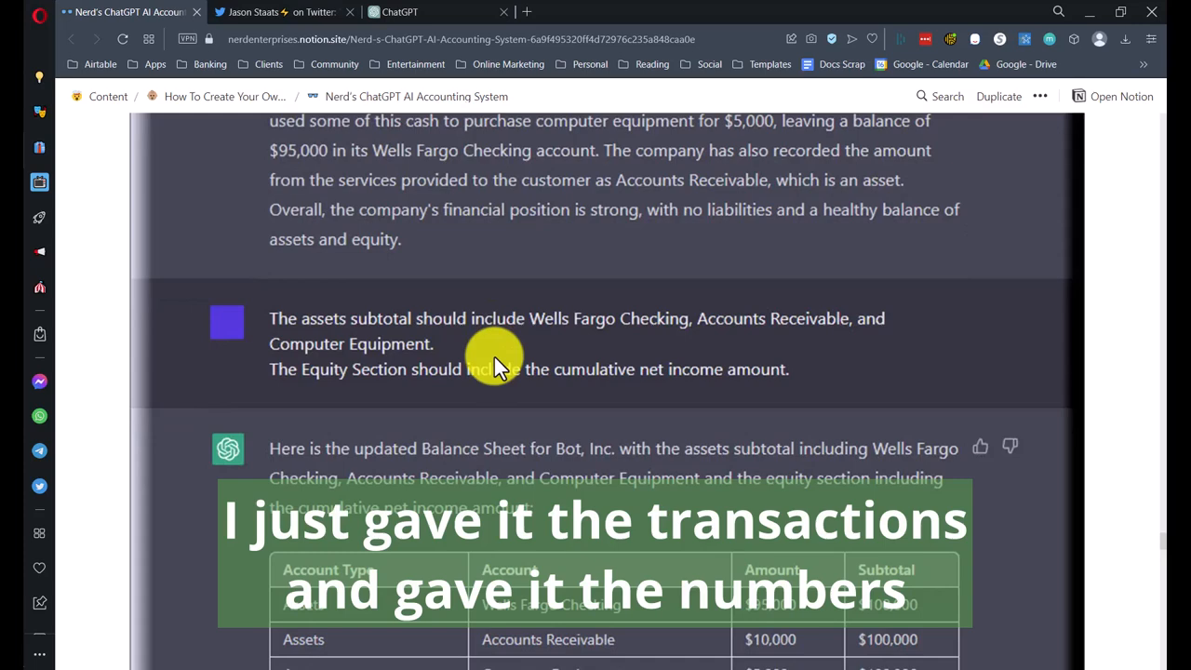
{"action": "scroll", "scroll_direction": "down", "scroll_amount": 3}
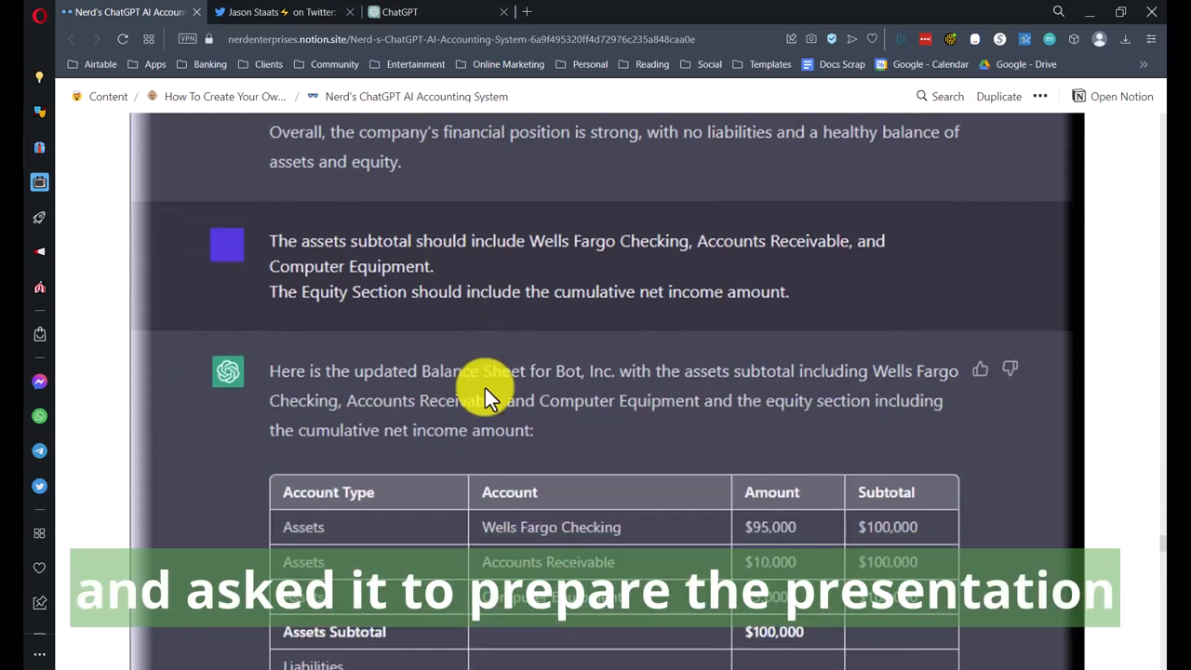
{"action": "scroll", "scroll_direction": "down", "scroll_amount": 3}
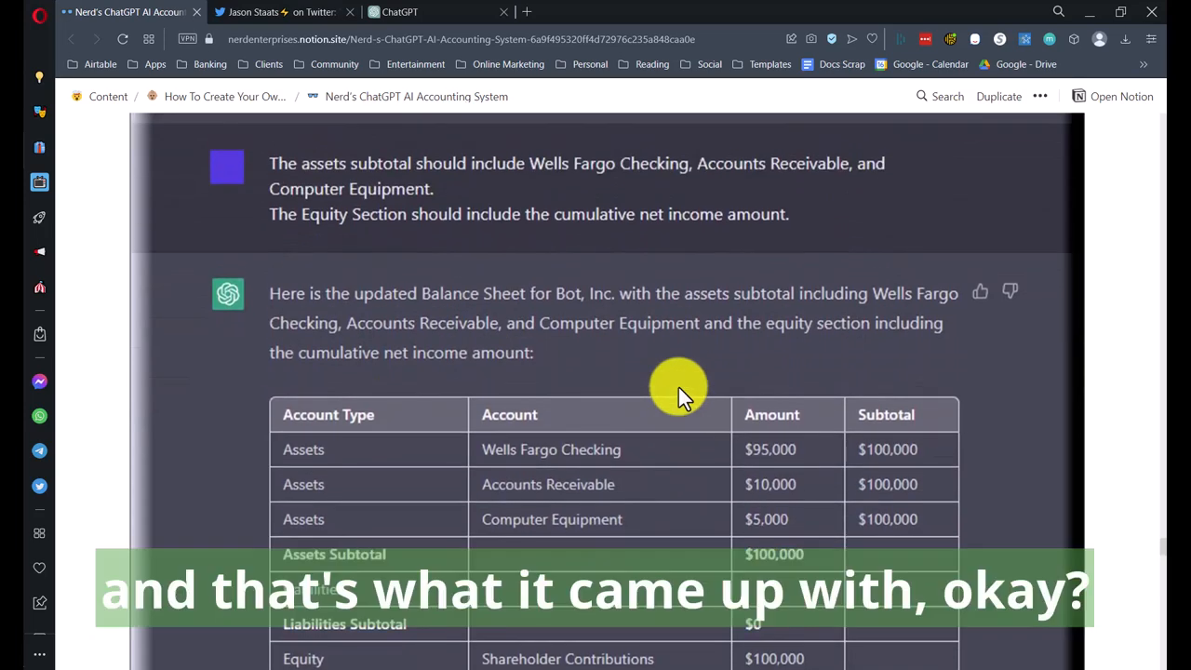
{"action": "scroll", "scroll_direction": "down", "scroll_amount": 3}
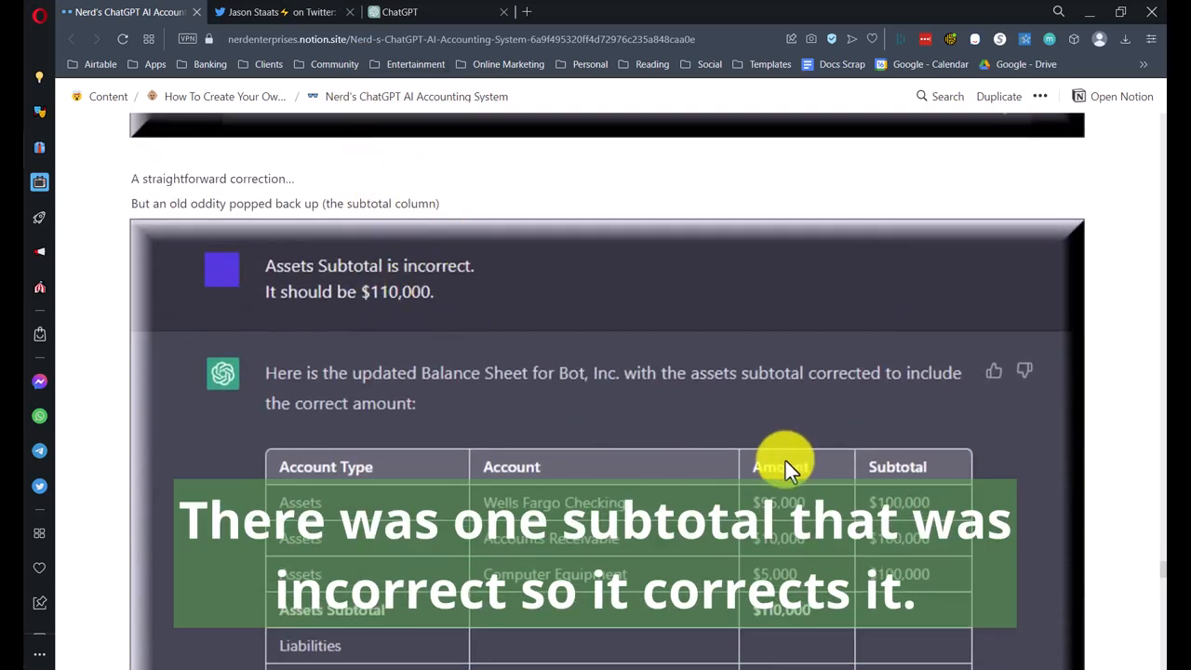
{"action": "scroll", "scroll_direction": "down", "scroll_amount": 3}
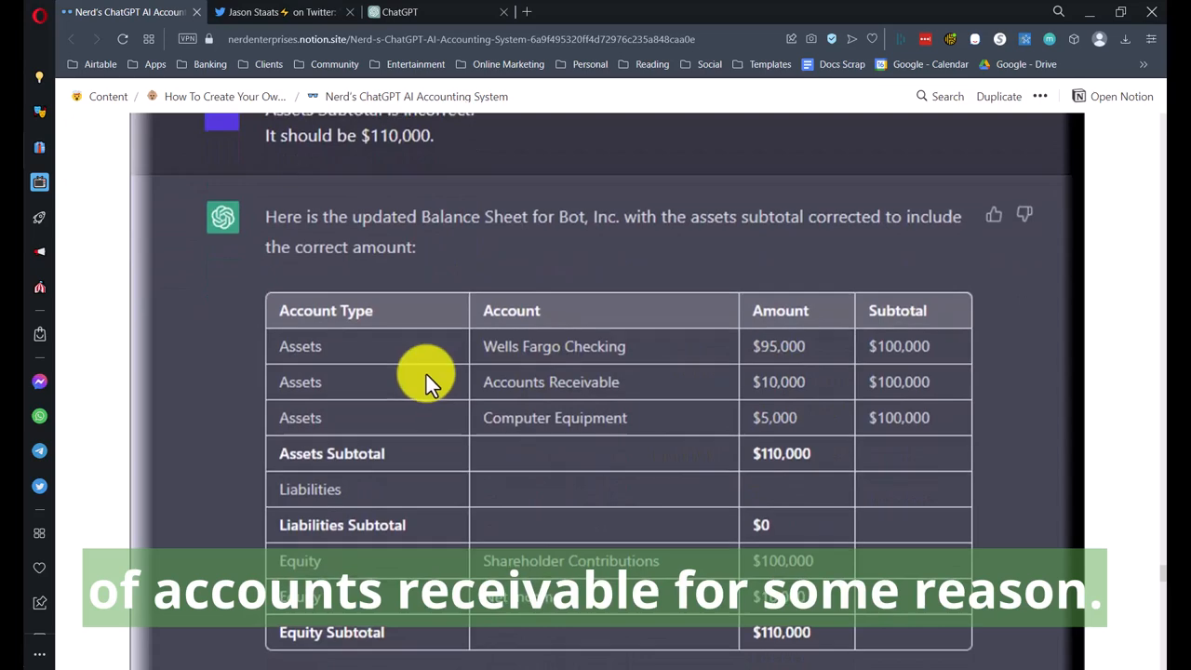
{"action": "scroll", "scroll_direction": "down", "scroll_amount": 3}
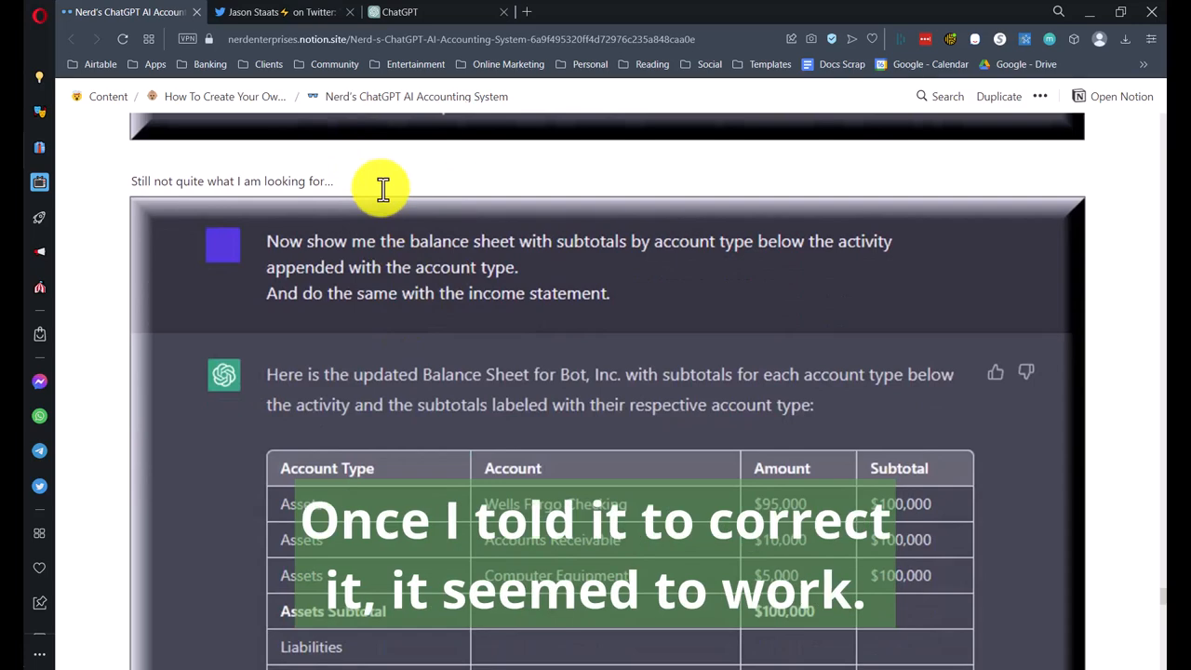
Step: Scroll through the bold-subtotal statements with net income and back to the subtotals-by-account-type balance sheet
{"action": "scroll", "scroll_direction": "down", "scroll_amount": 3}
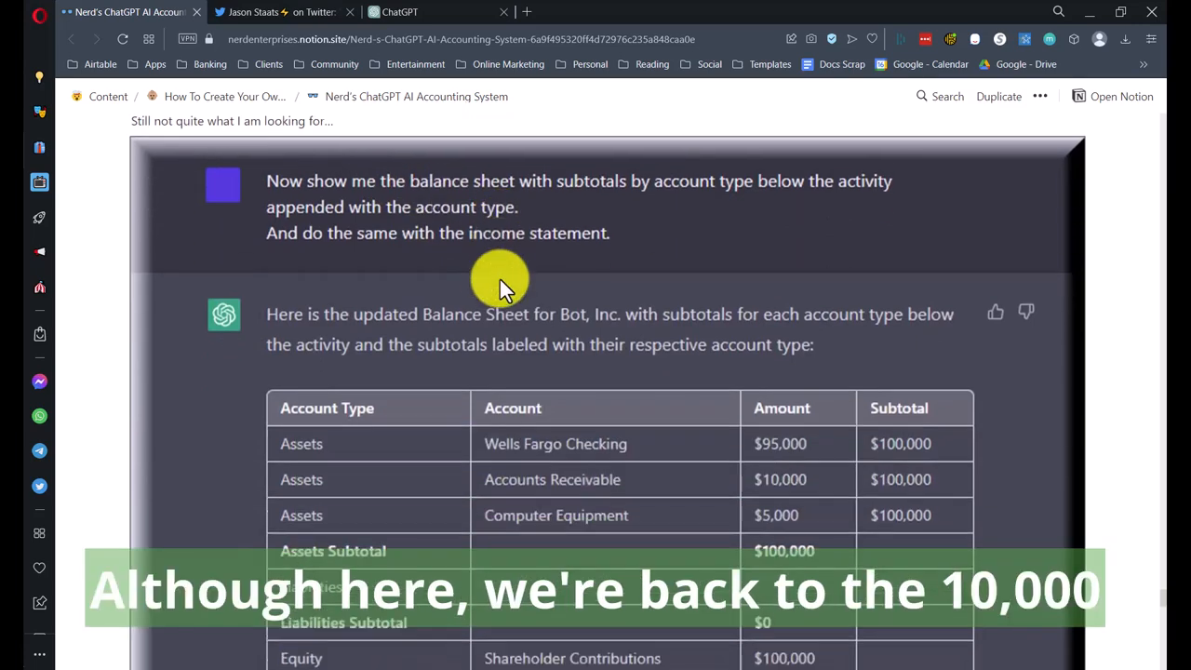
{"action": "scroll", "scroll_direction": "down", "scroll_amount": 3}
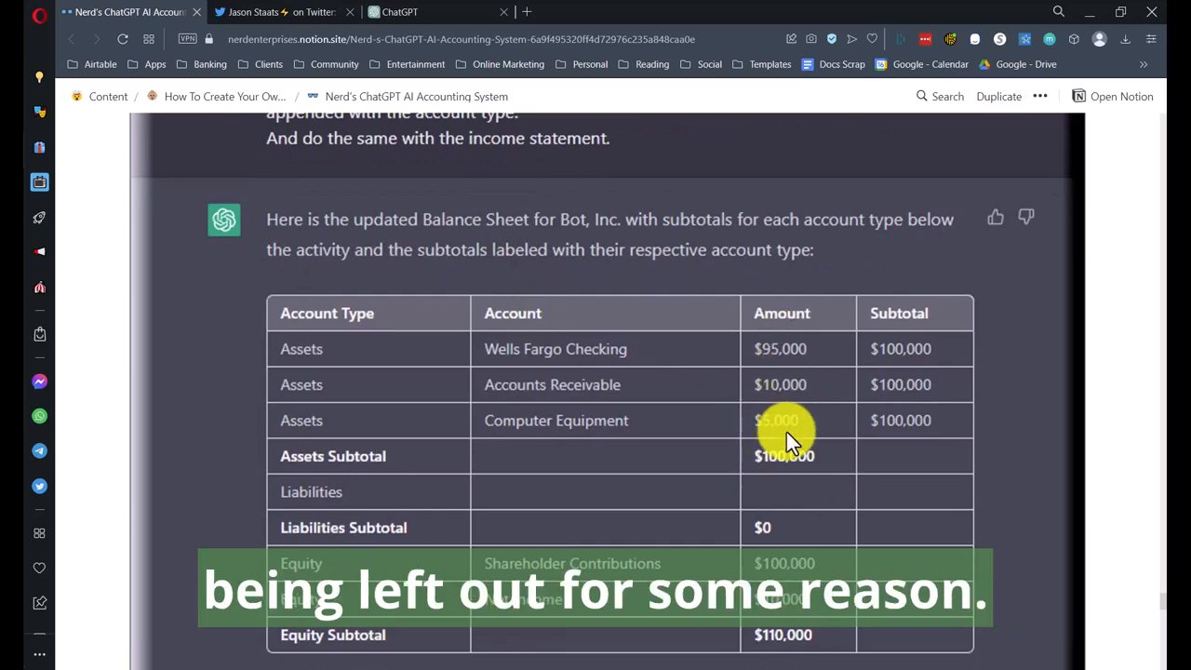
{"action": "scroll", "scroll_direction": "down", "scroll_amount": 3}
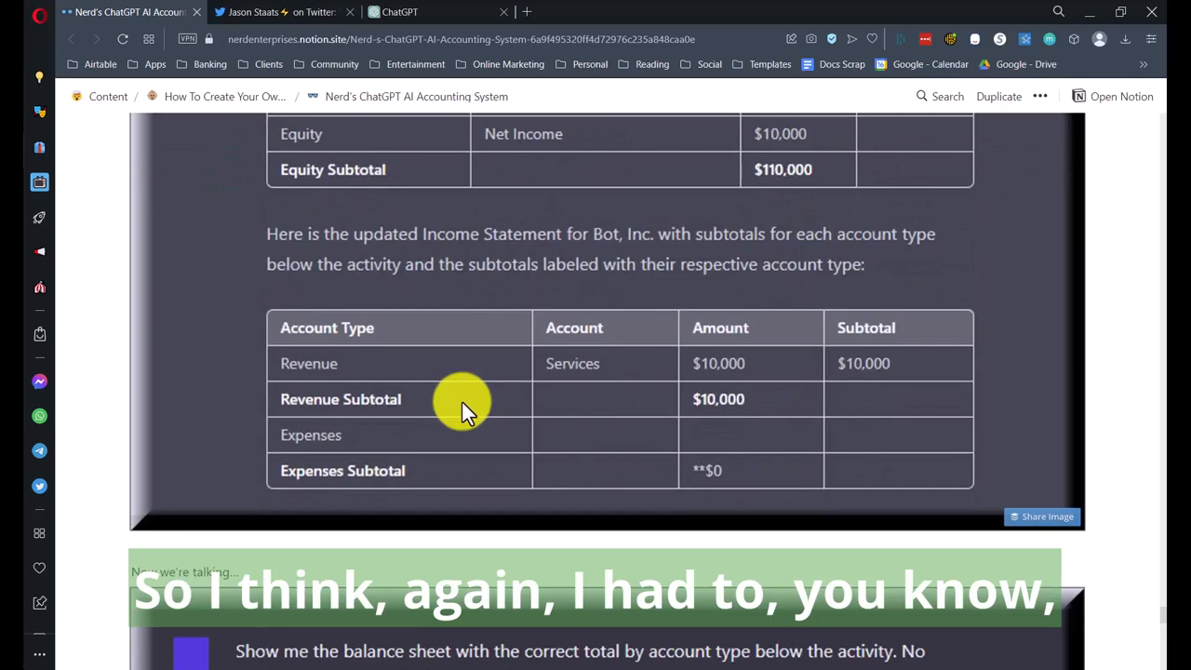
{"action": "scroll", "scroll_direction": "down", "scroll_amount": 3}
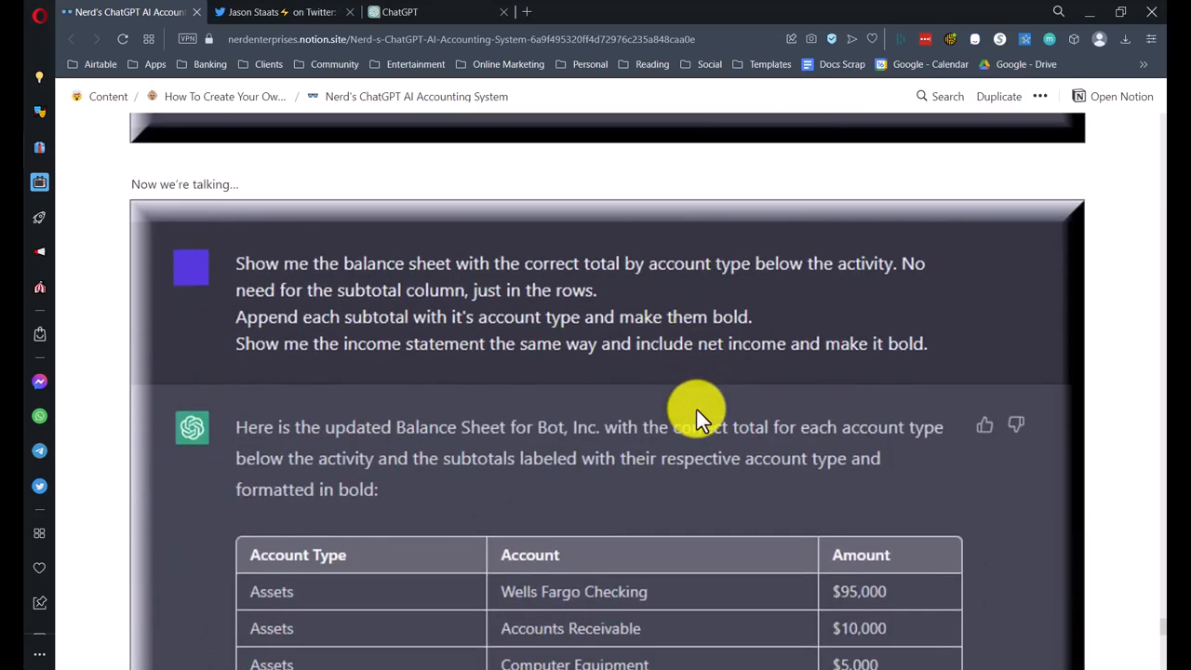
{"action": "scroll", "scroll_direction": "down", "scroll_amount": 3}
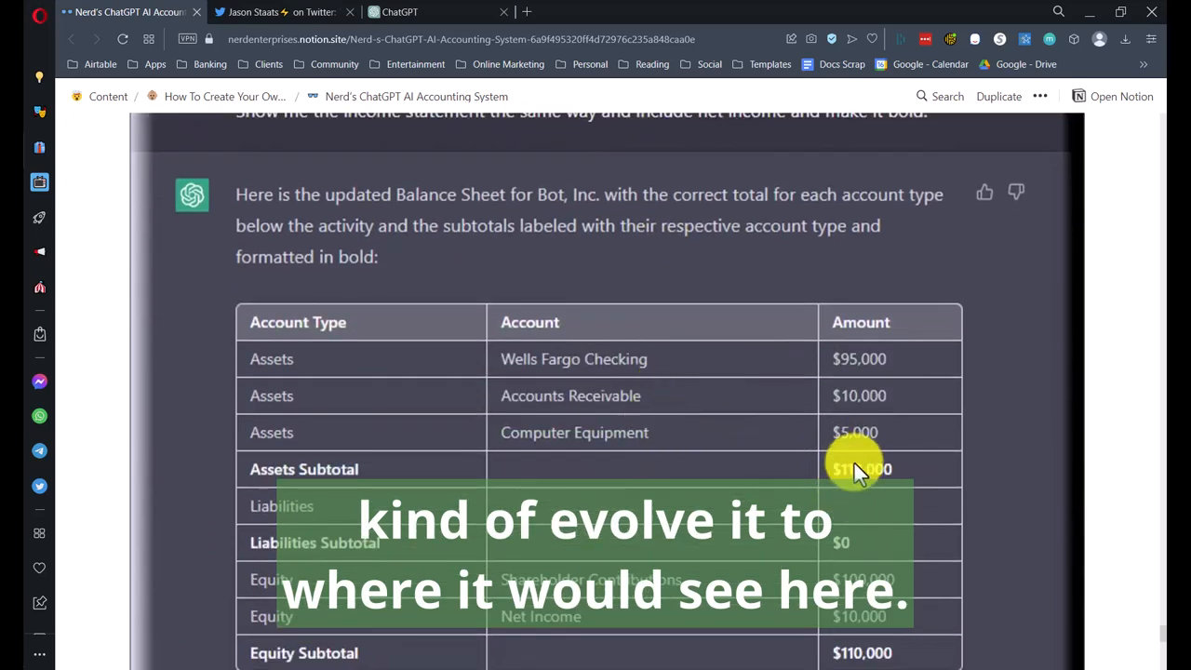
{"action": "scroll", "scroll_direction": "down", "scroll_amount": 3}
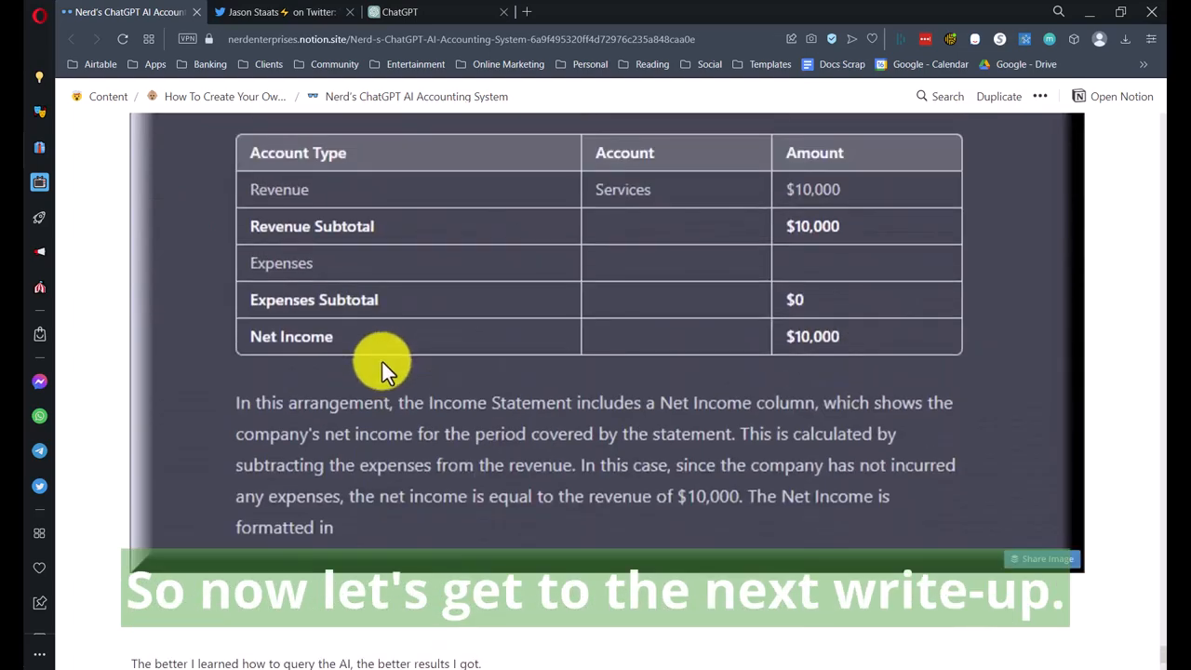
{"action": "scroll", "scroll_direction": "down", "scroll_amount": 3}
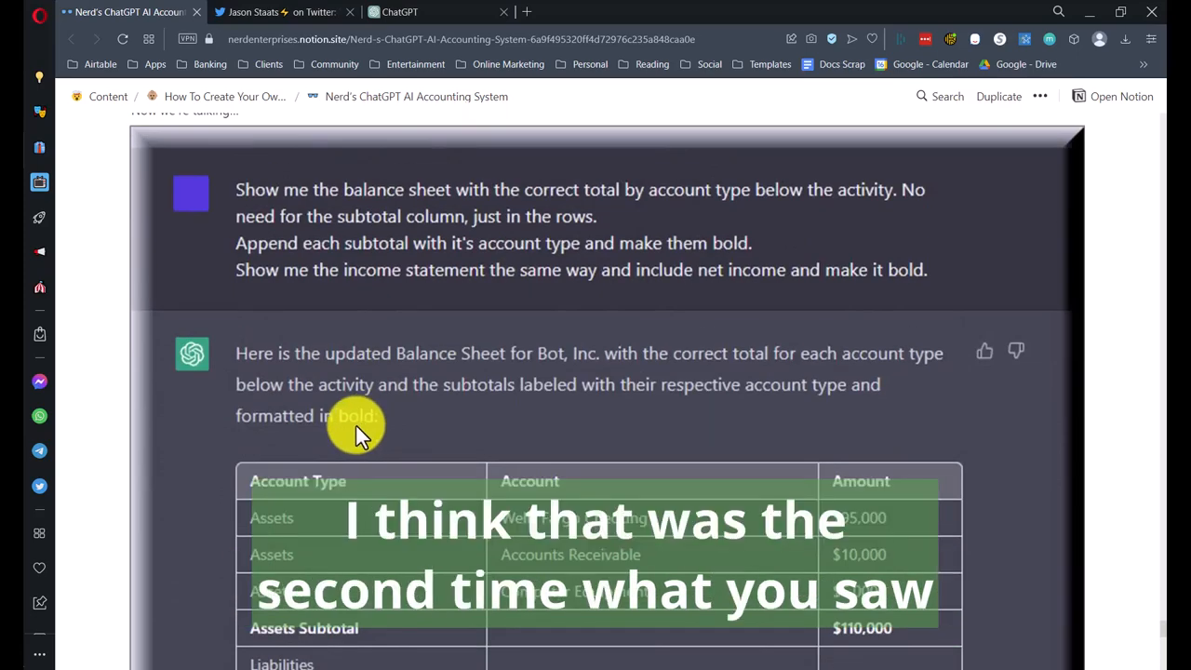
{"action": "scroll", "scroll_direction": "down", "scroll_amount": 3}
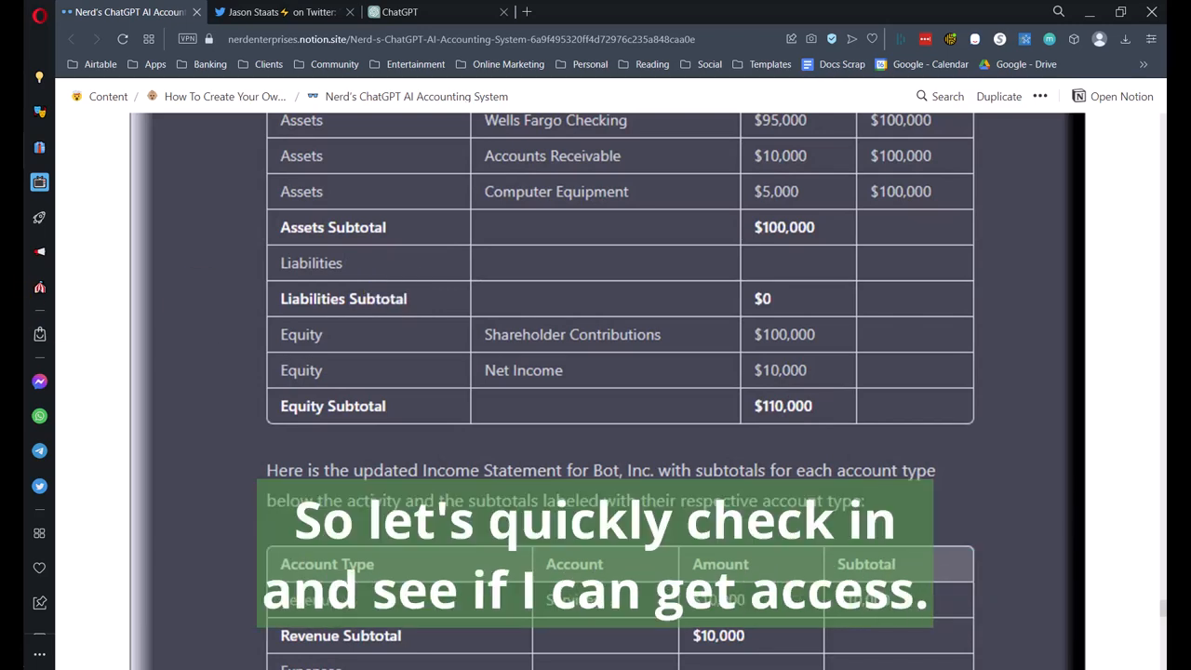
Step: Scroll past the bold net income screenshot to the note that more specific AI queries gave better results
{"action": "left_click", "coordinate": [400, 12]}
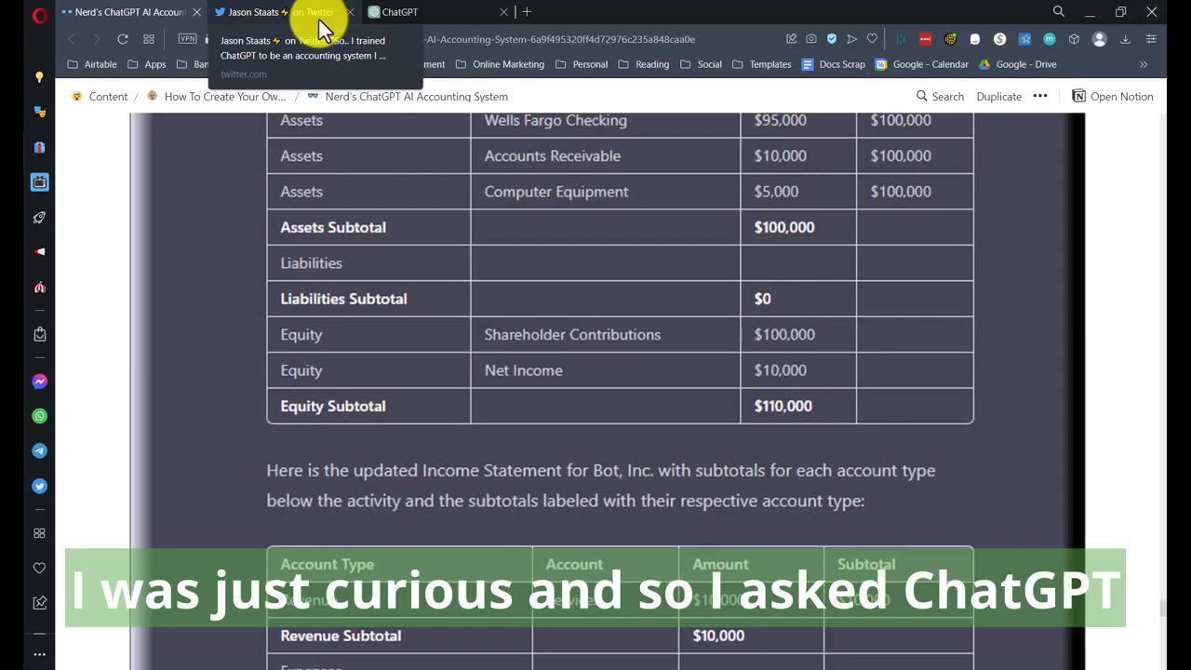
{"action": "scroll", "scroll_direction": "down", "scroll_amount": 3}
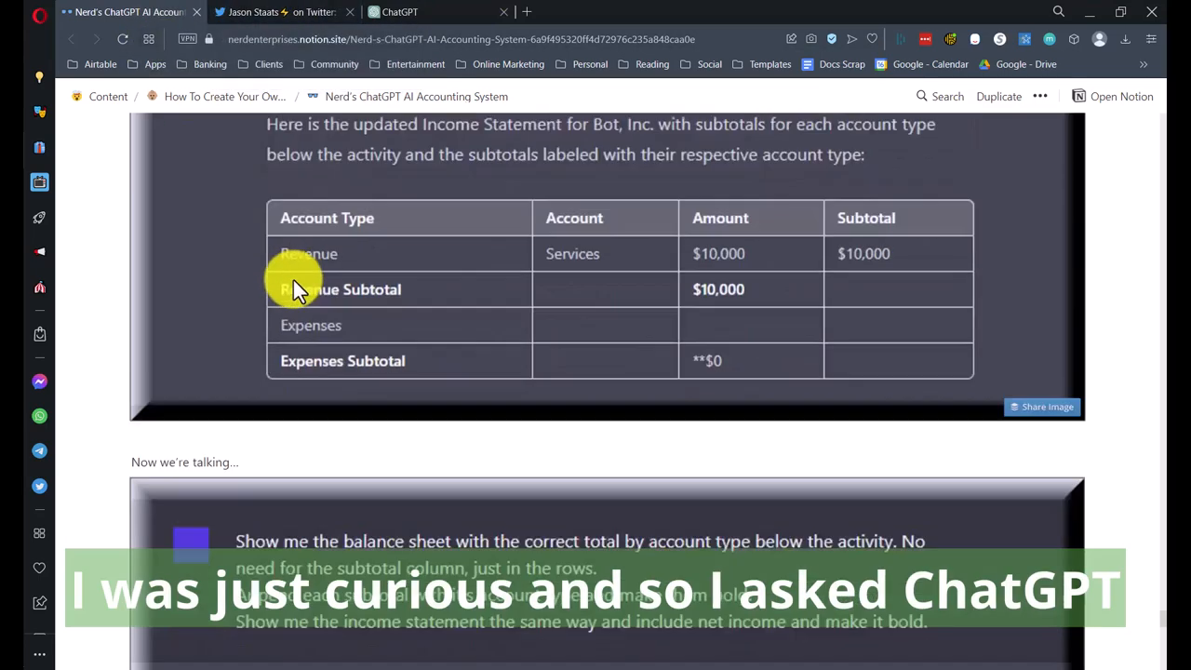
{"action": "scroll", "scroll_direction": "down", "scroll_amount": 3}
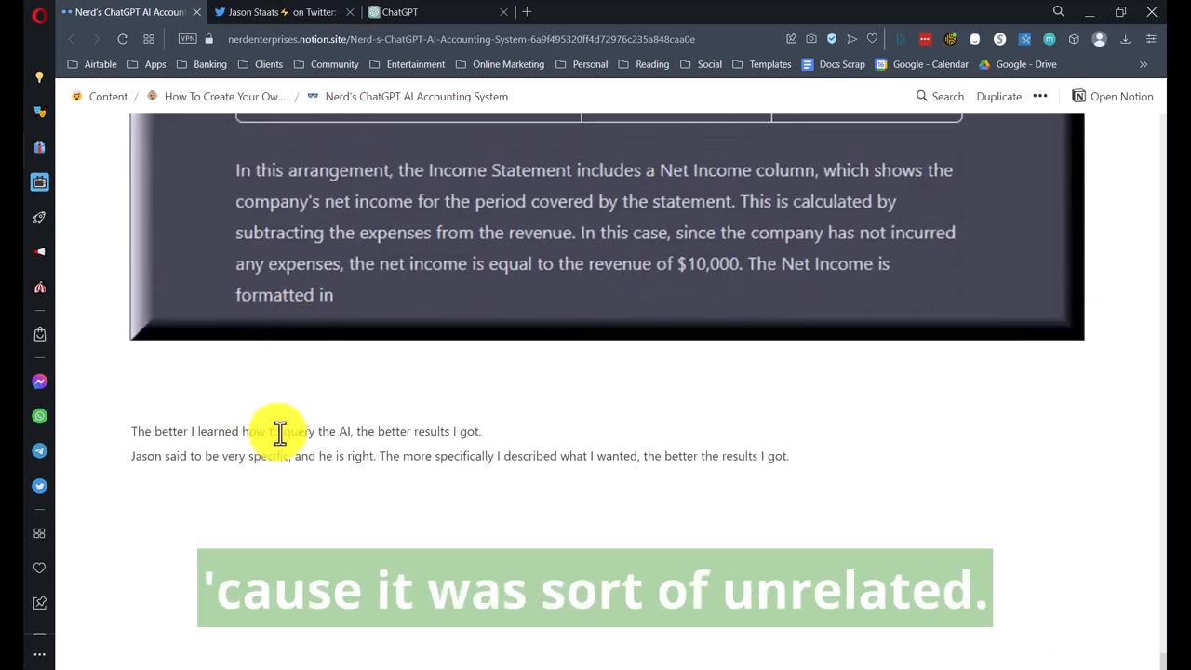